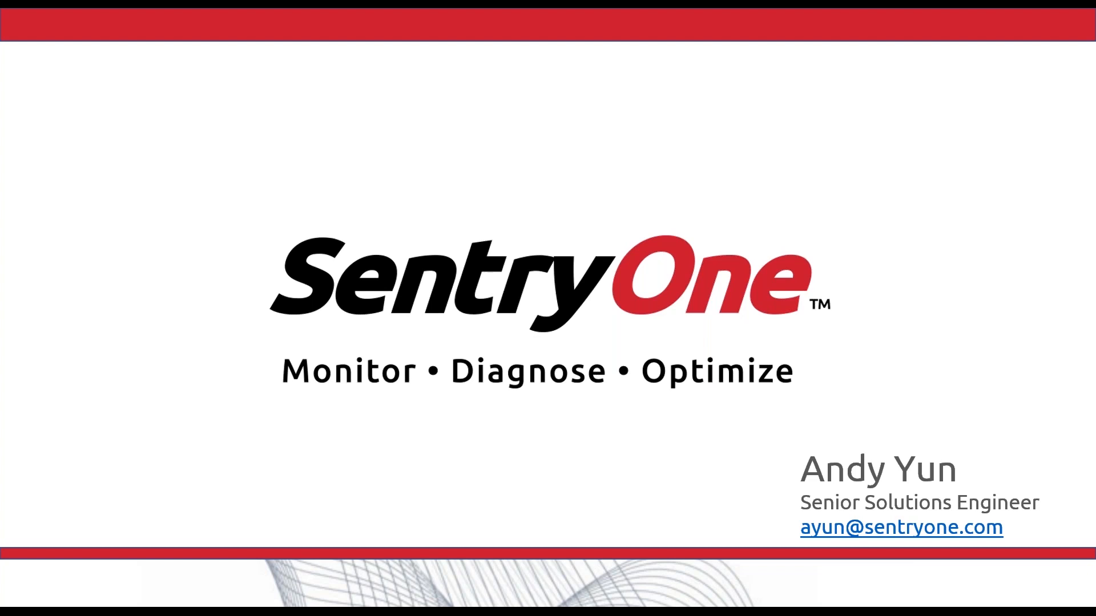
Advance past the title and SentryOne + Data Community slides to the LONDONSQL01 dashboard
key("Right")
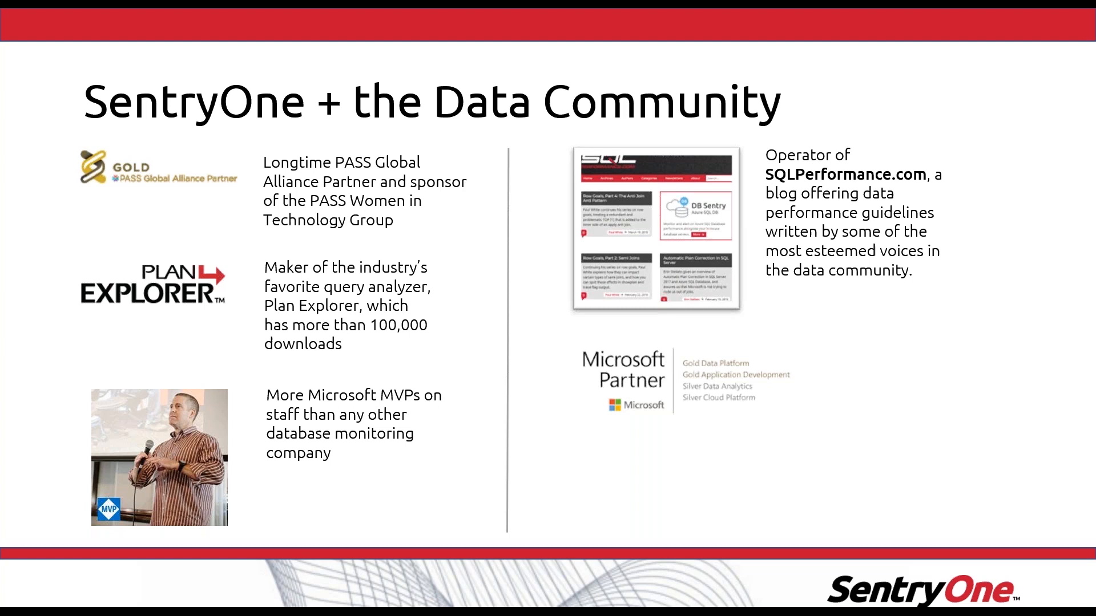
key("Right")
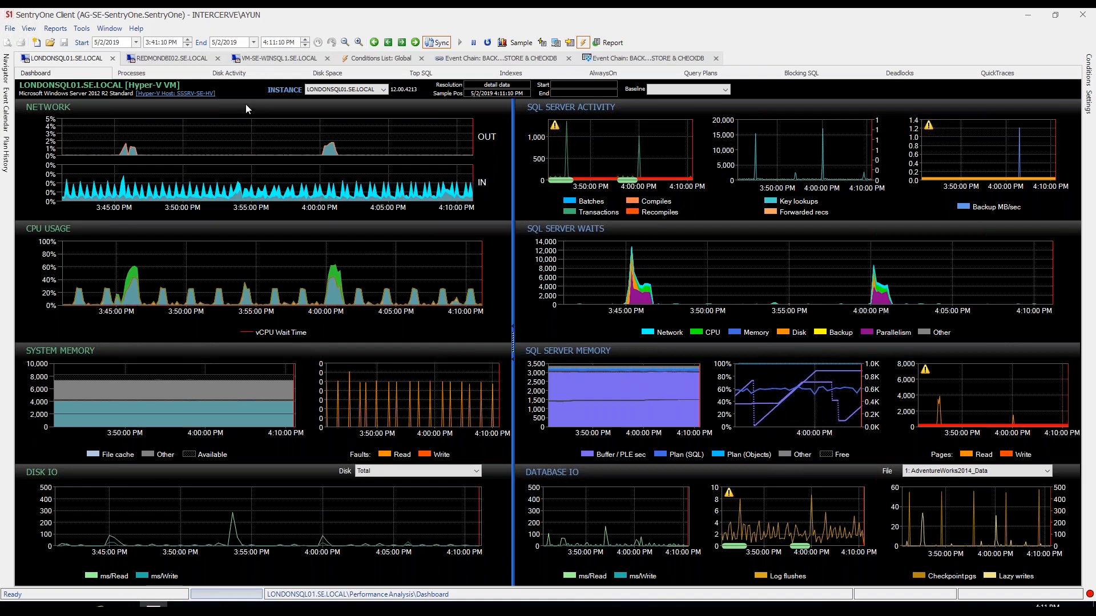
mouse_move(246, 108)
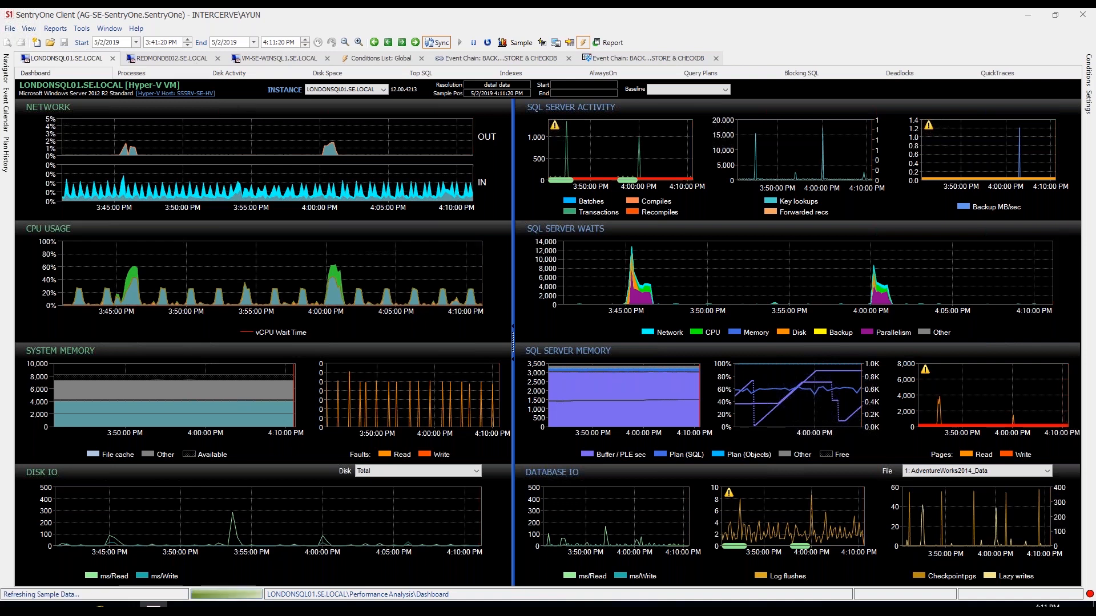
Set the dashboard range to 12:41:20 AM through 8:11:20 AM and reload the charts
left_click(473, 43)
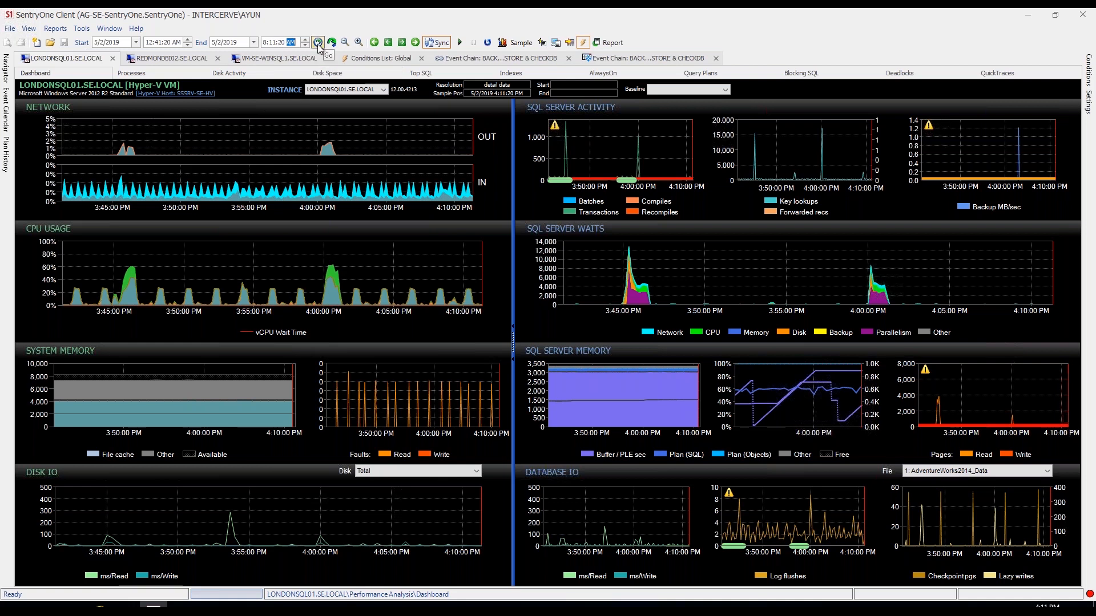
left_click(317, 43)
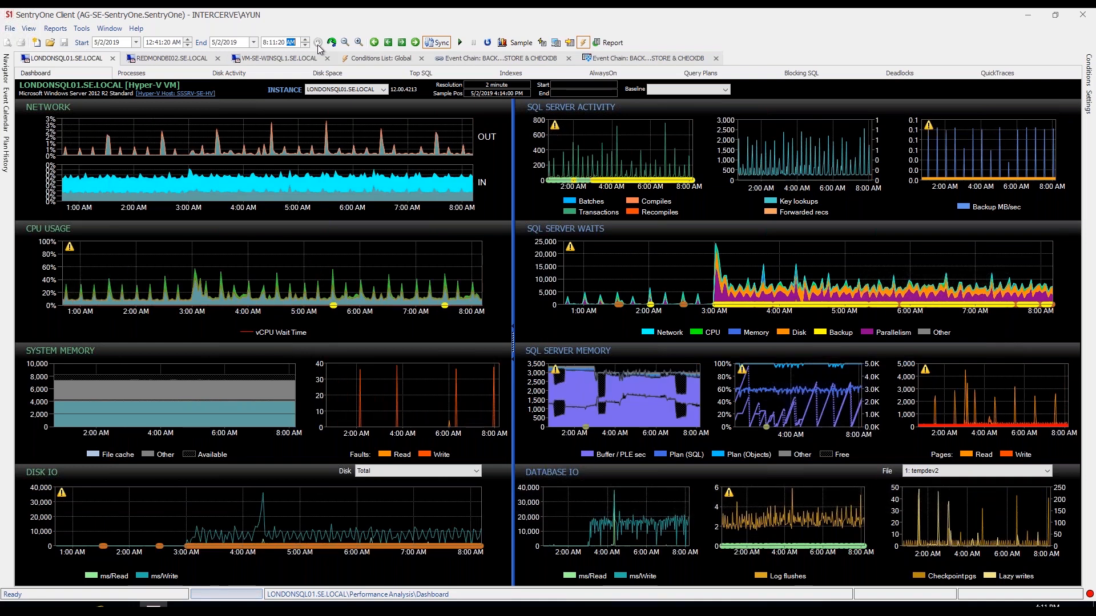
mouse_move(489, 112)
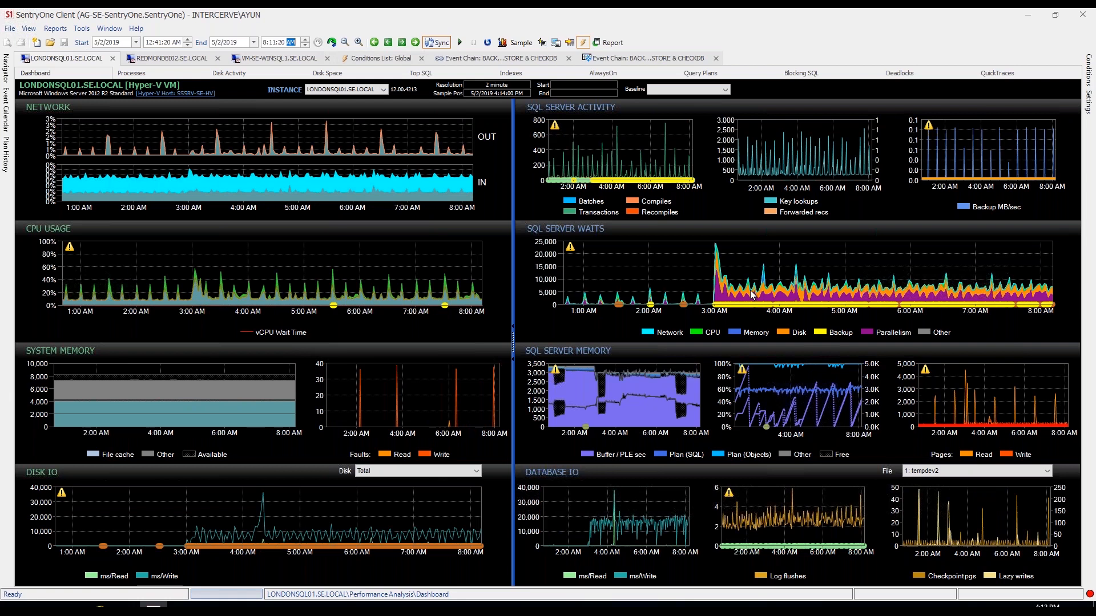
mouse_move(750, 245)
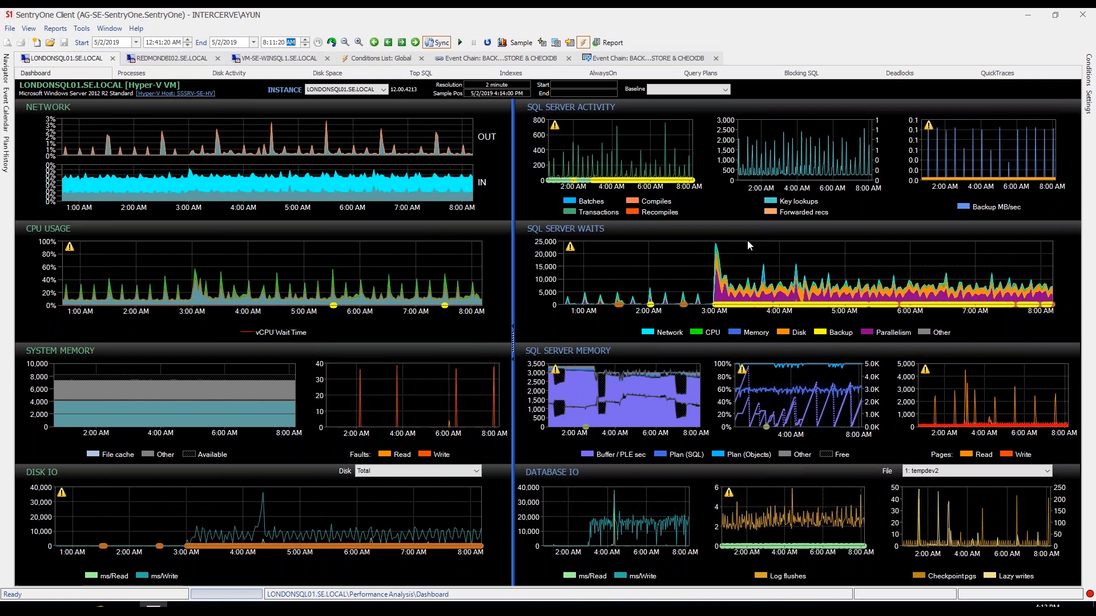
mouse_move(695, 280)
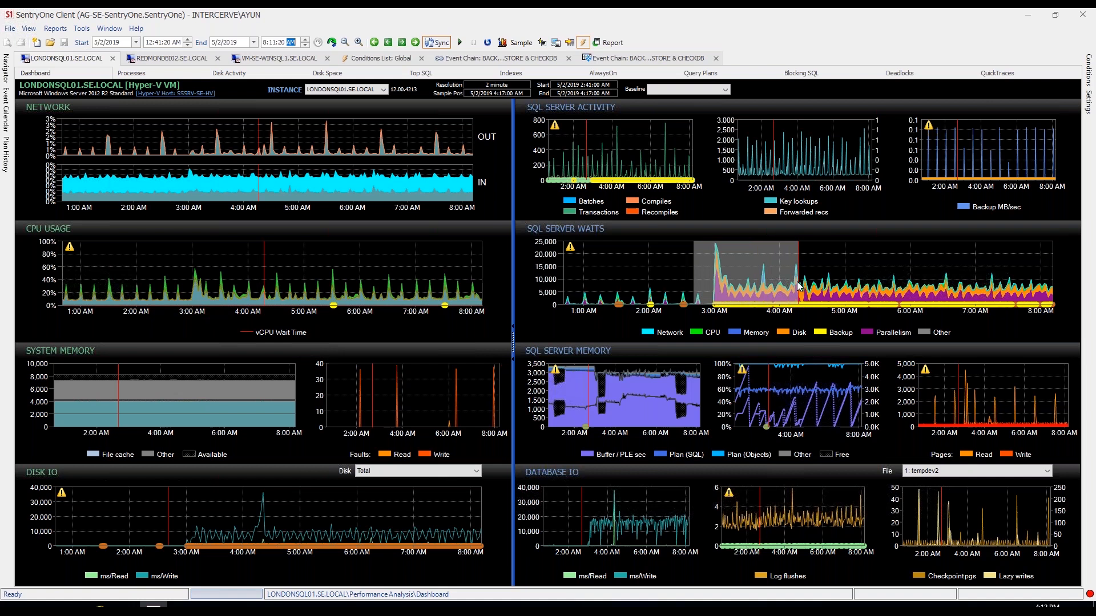
Zoom all dashboard charts into the selected 2:41–4:17 AM wait spike
right_click(796, 286)
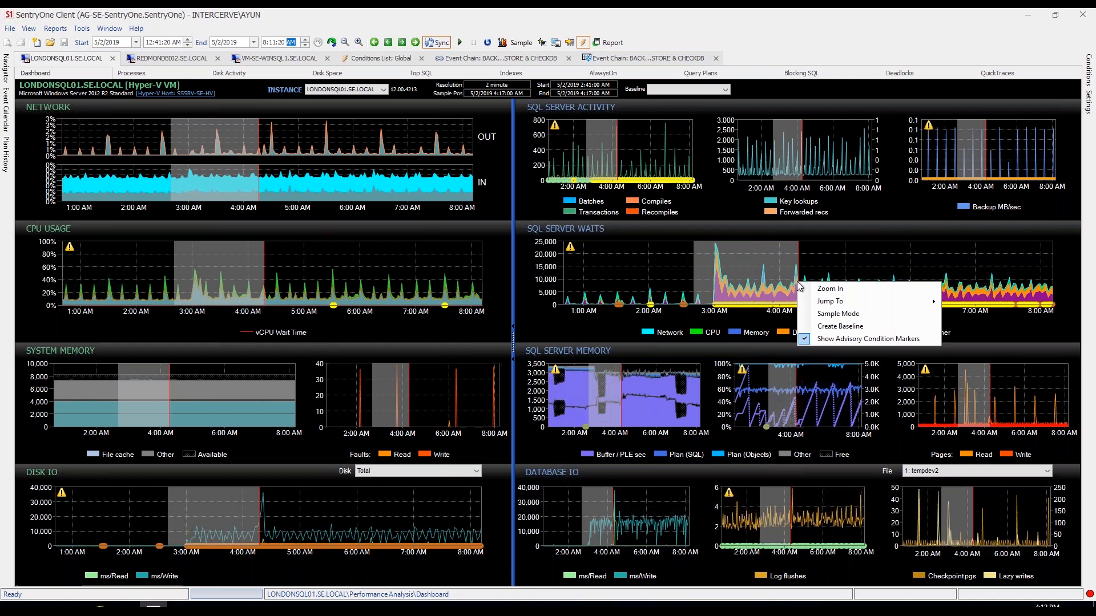
mouse_move(831, 289)
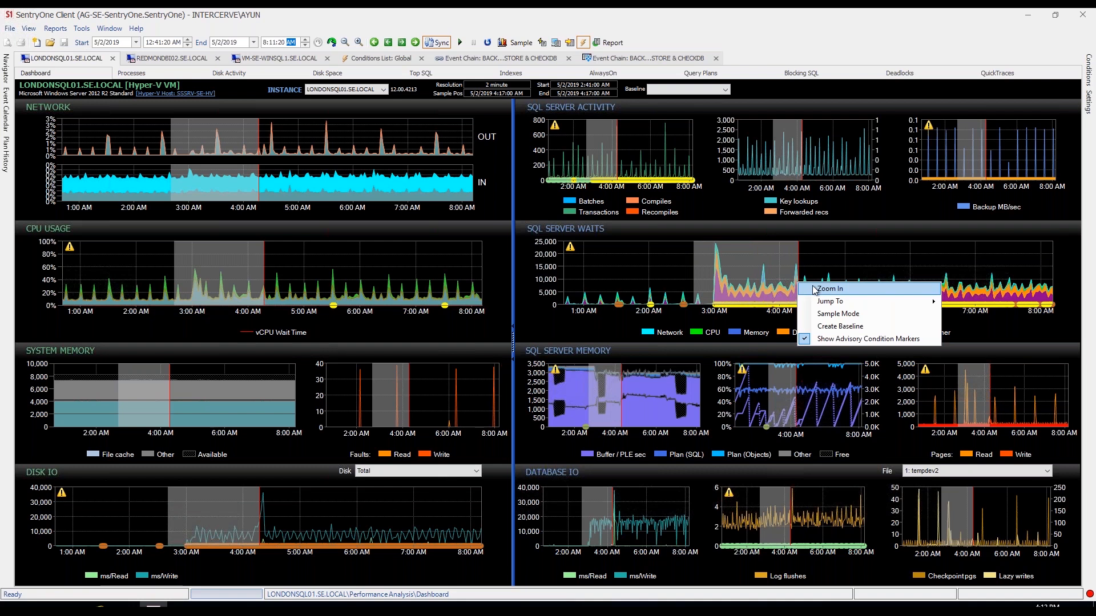
left_click(830, 289)
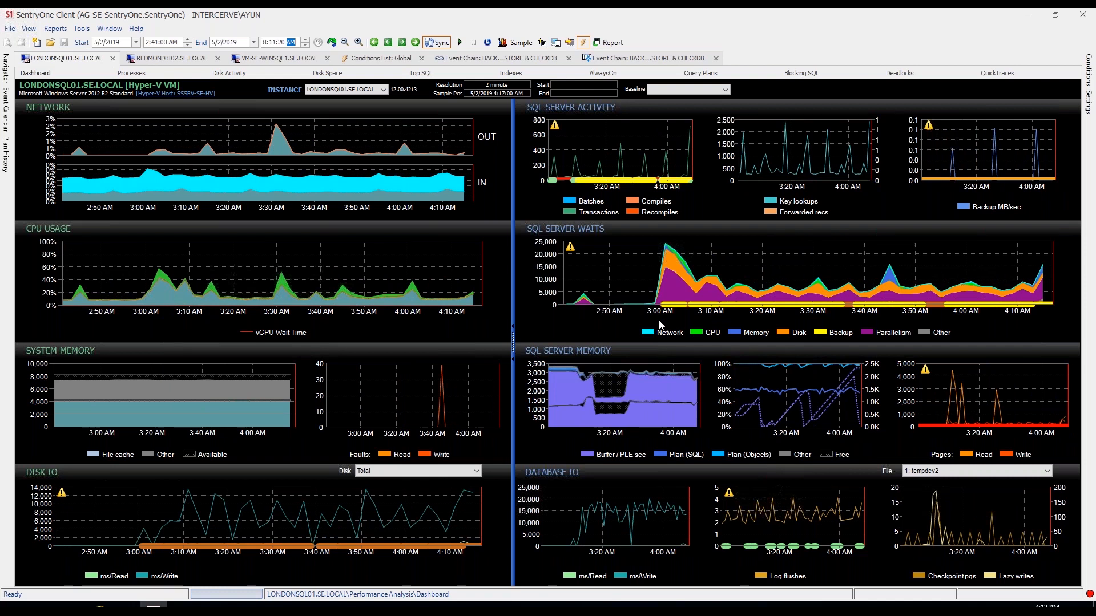
mouse_move(653, 293)
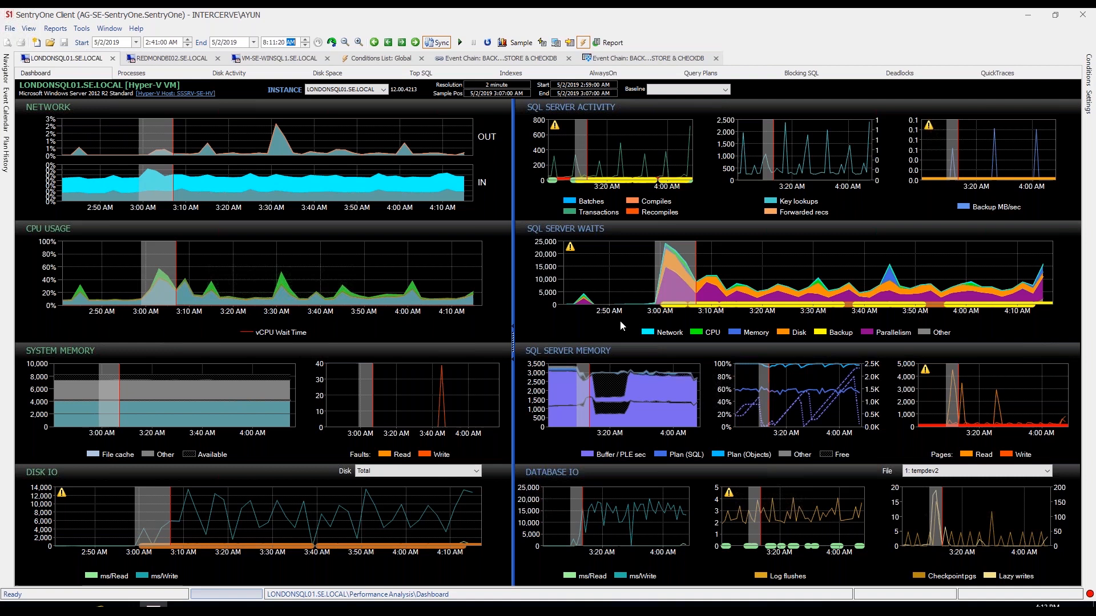
mouse_move(669, 291)
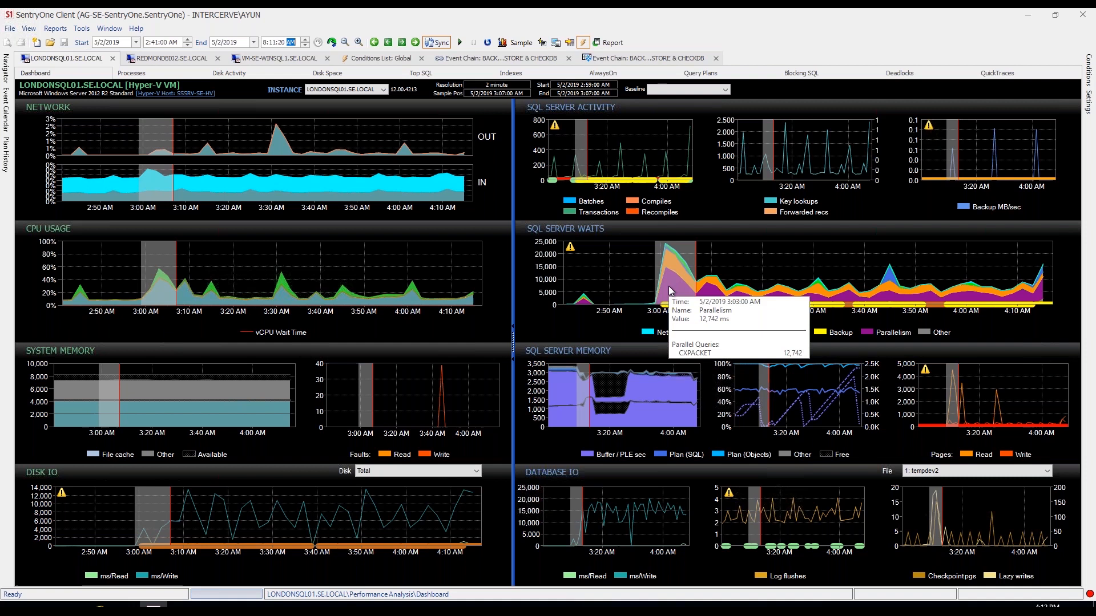
mouse_move(157, 305)
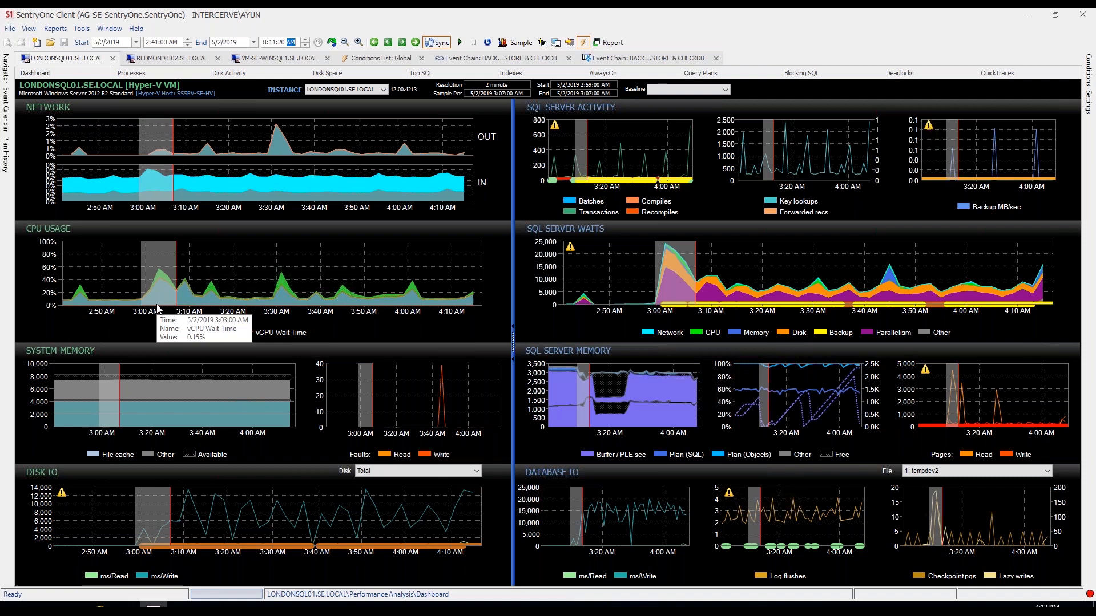
mouse_move(157, 302)
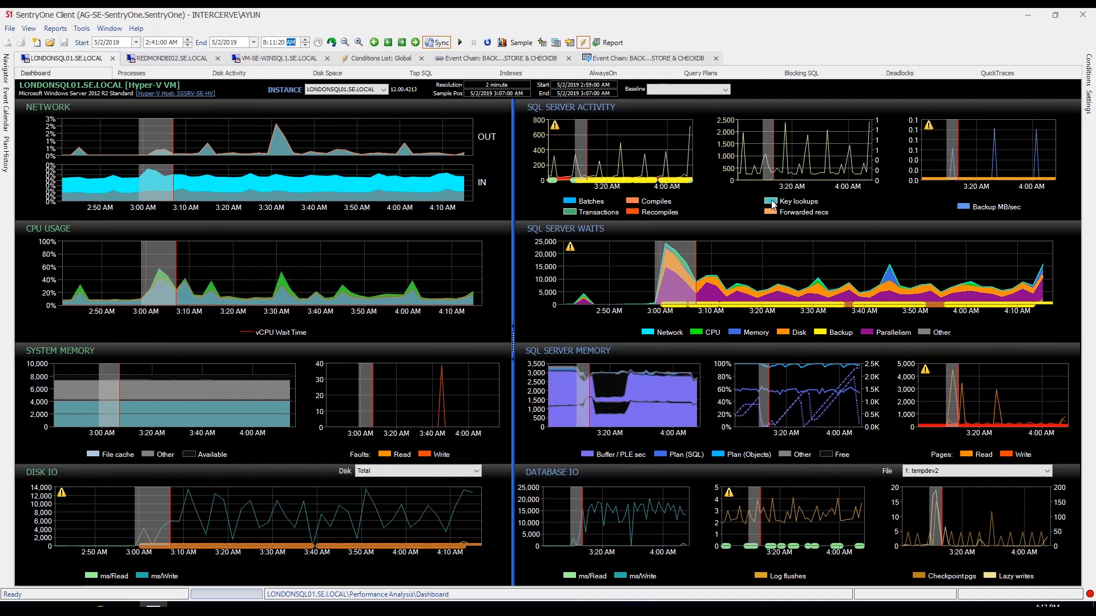
mouse_move(744, 213)
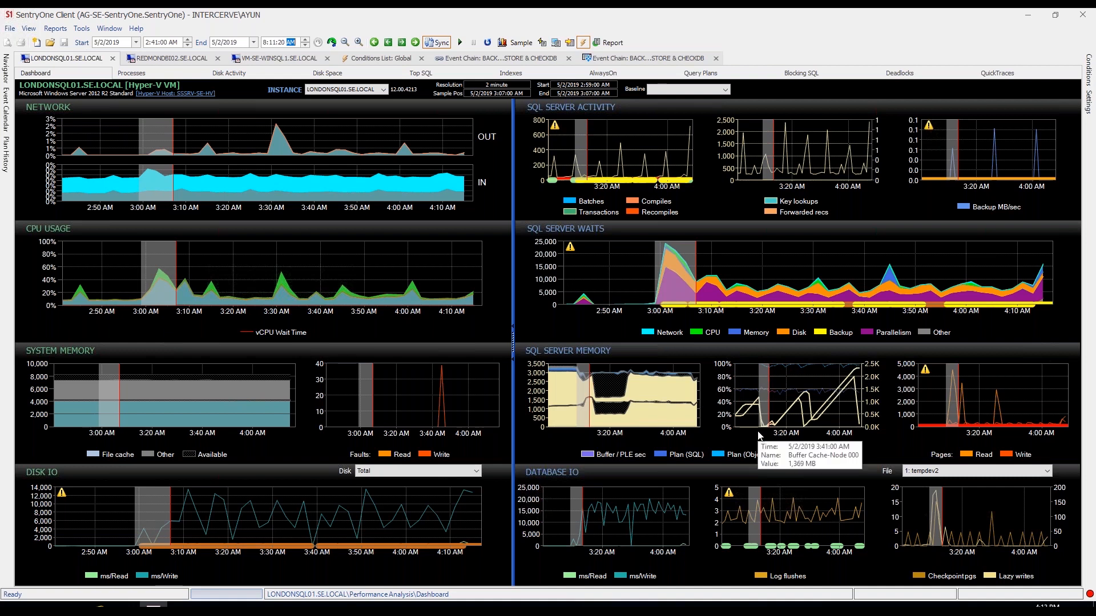
mouse_move(870, 448)
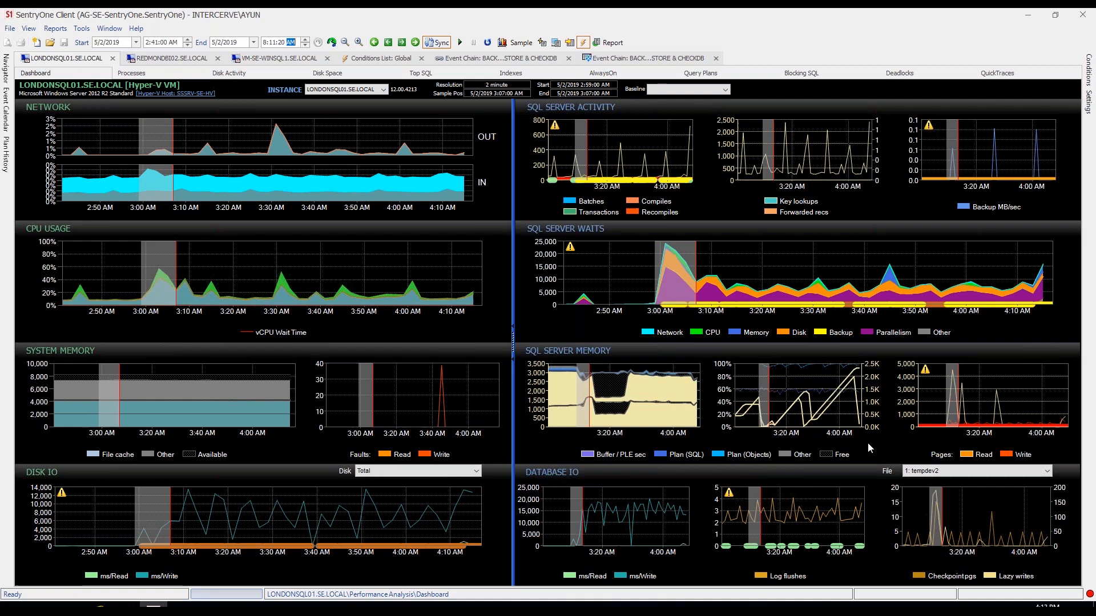
mouse_move(640, 281)
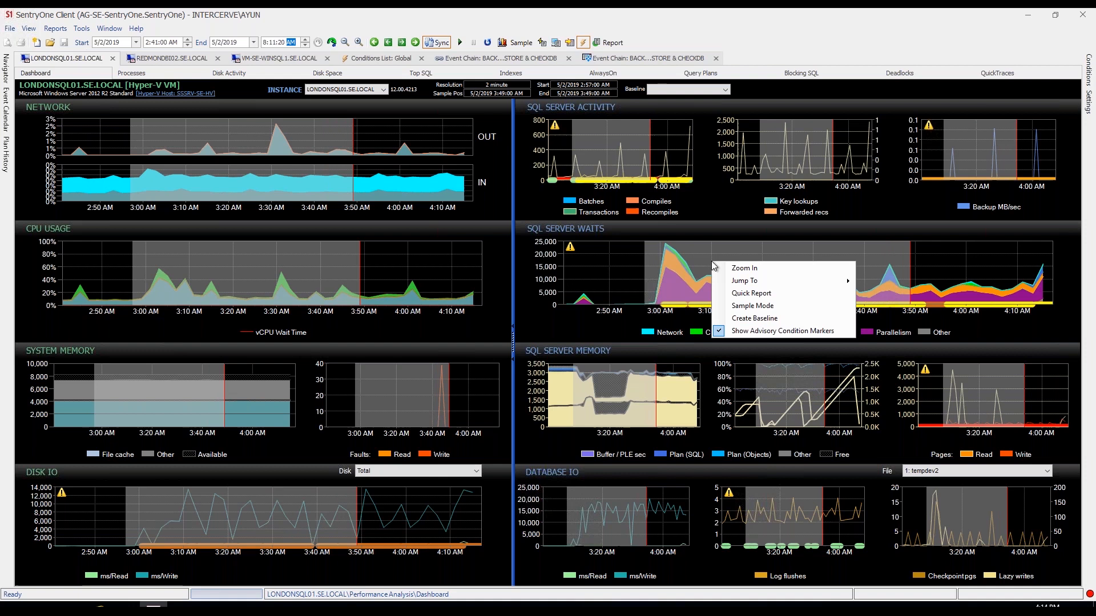
mouse_move(744, 280)
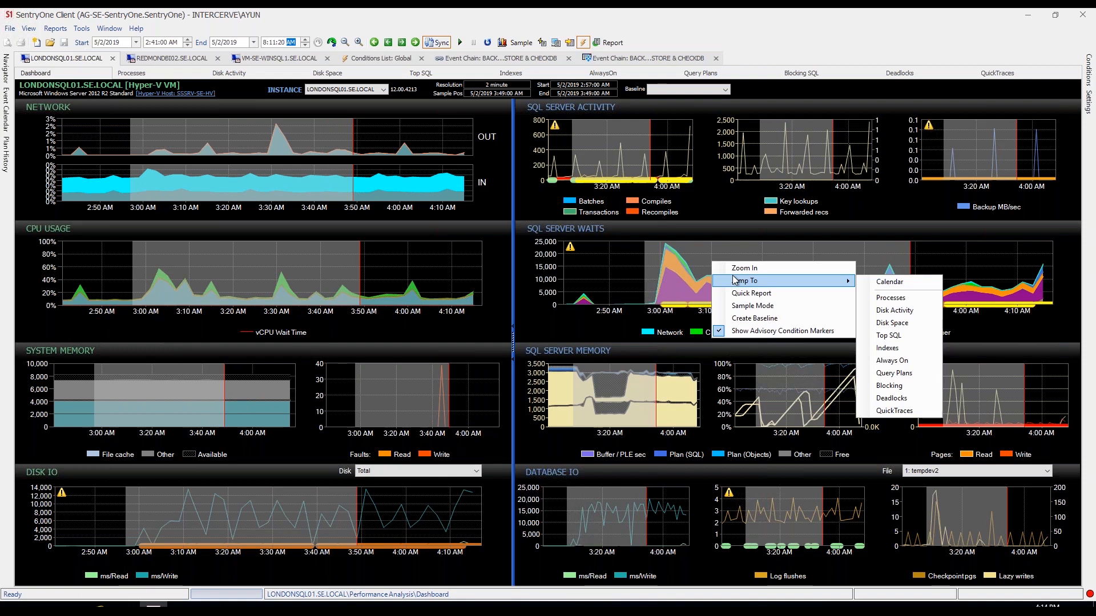
mouse_move(889, 281)
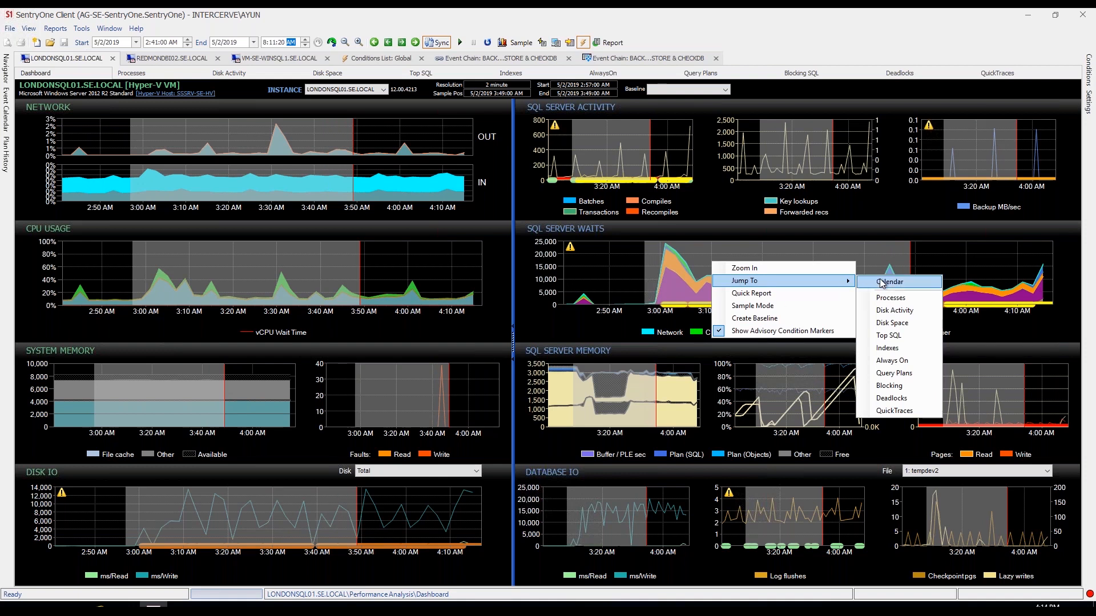
mouse_move(919, 286)
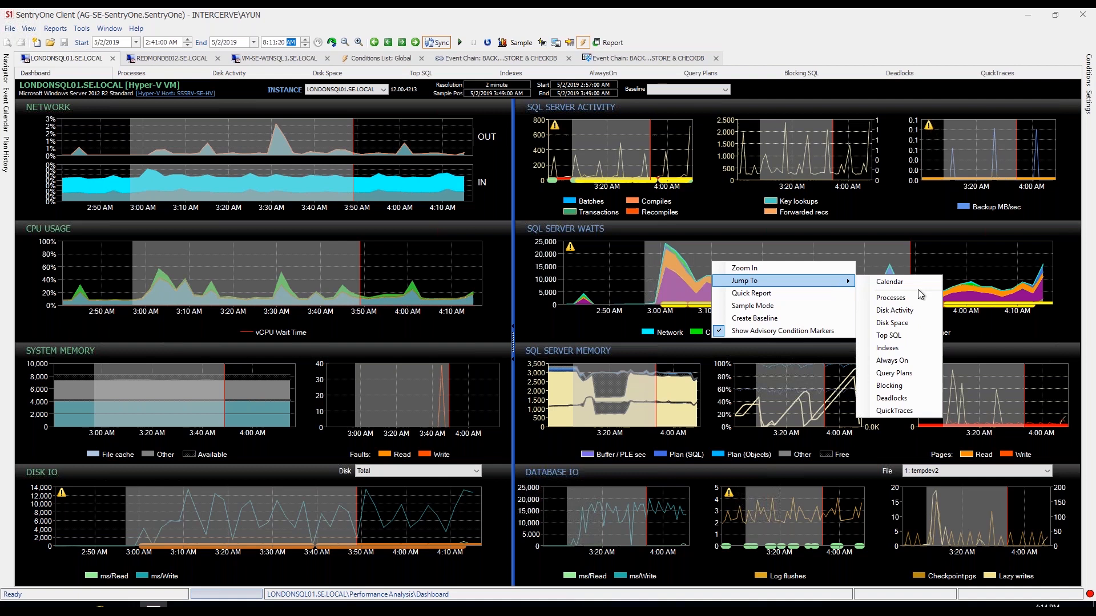
mouse_move(897, 385)
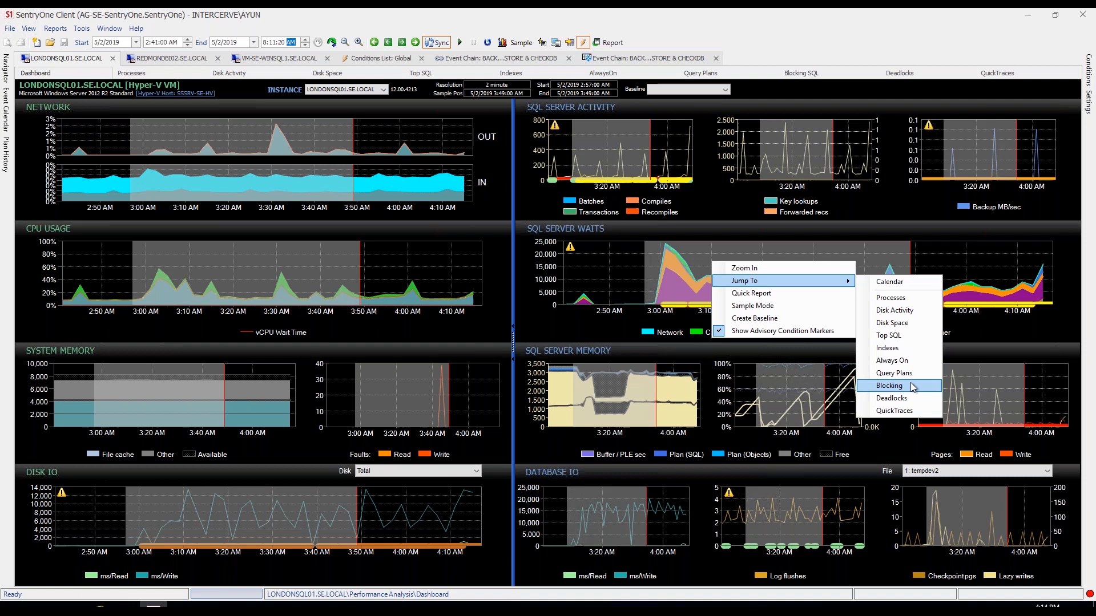
mouse_move(902, 336)
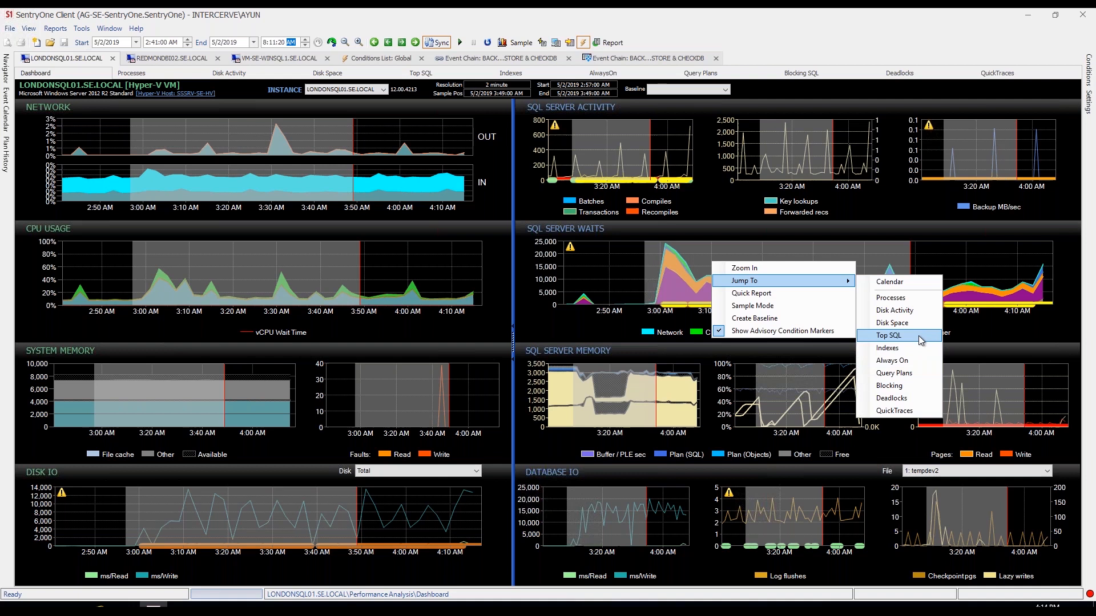
Open Top SQL for the highlighted 2:57–3:49 AM window
left_click(886, 336)
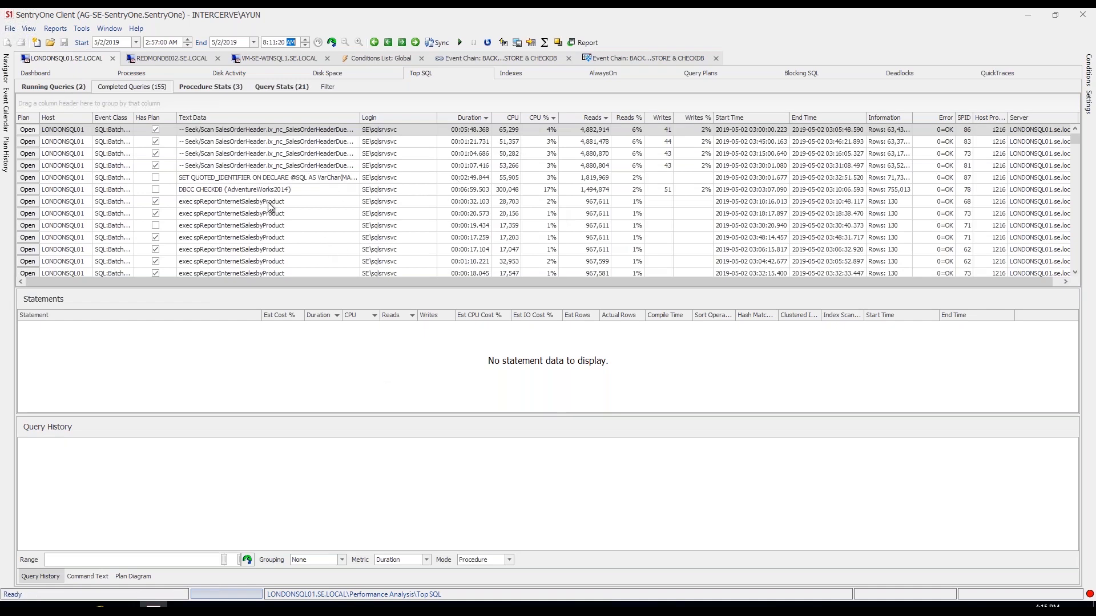
mouse_move(400, 227)
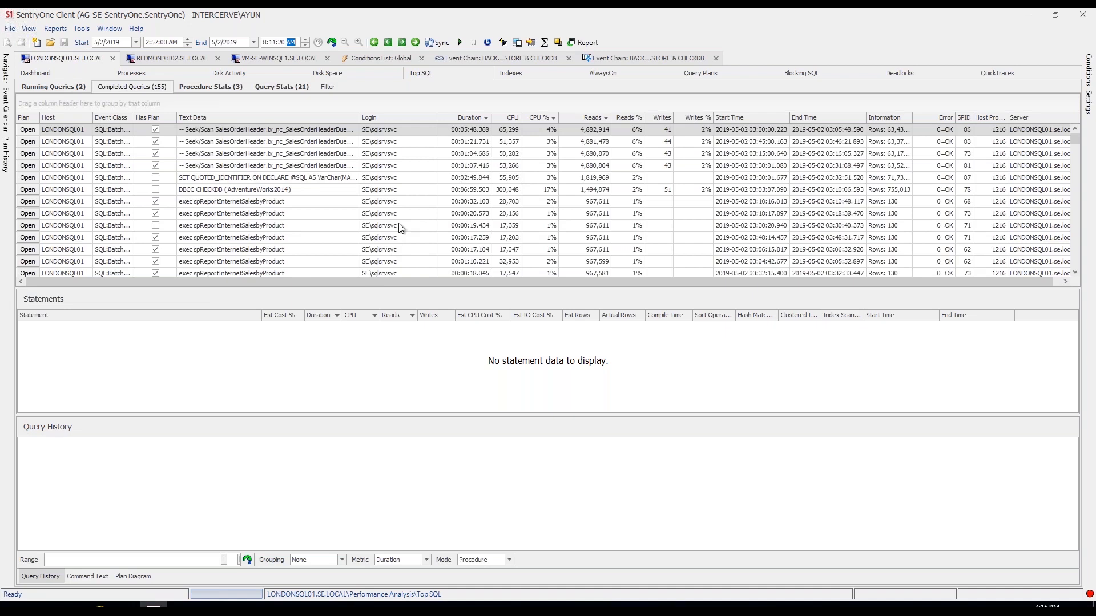
mouse_move(297, 211)
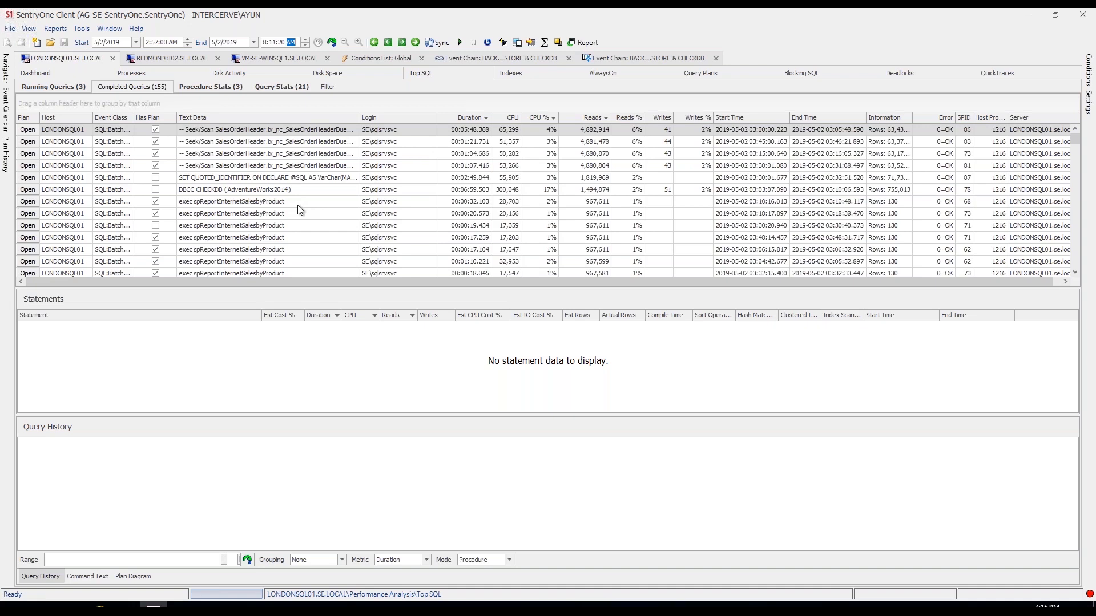
mouse_move(493, 152)
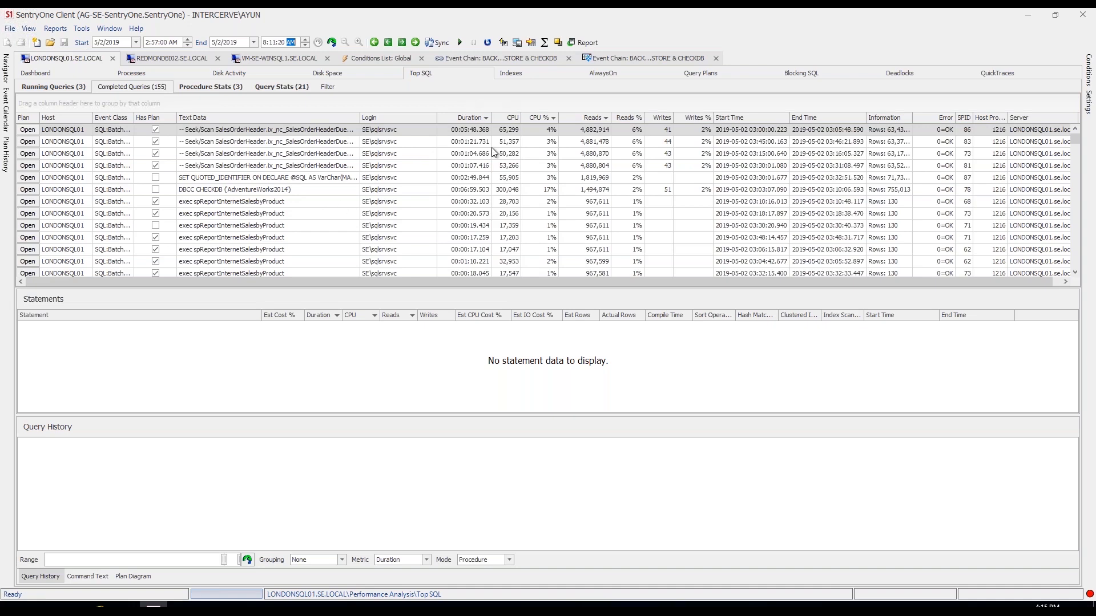
mouse_move(564, 136)
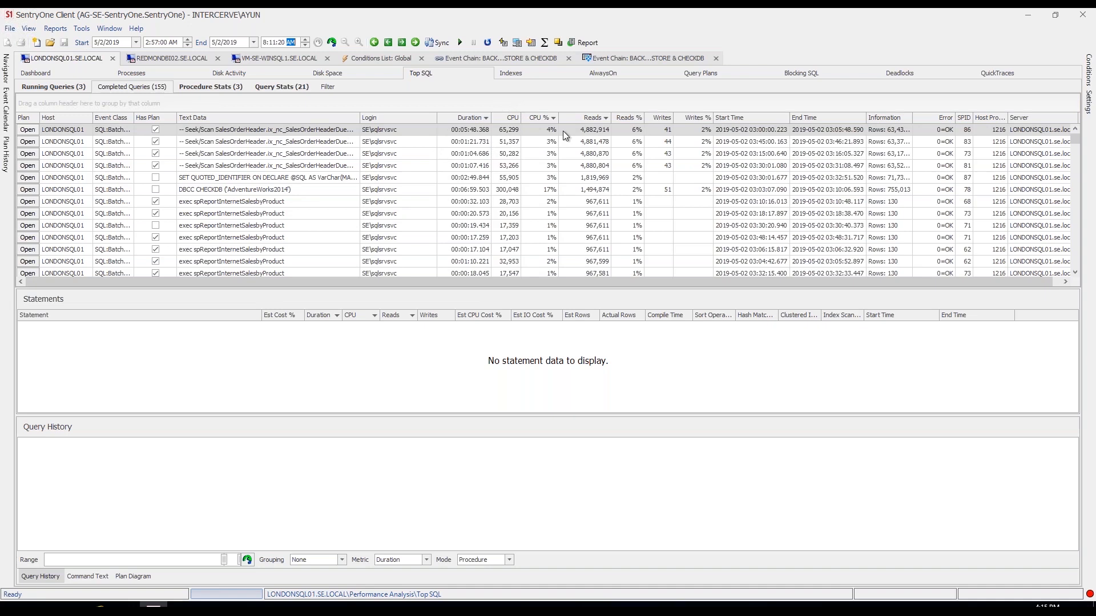
mouse_move(628, 166)
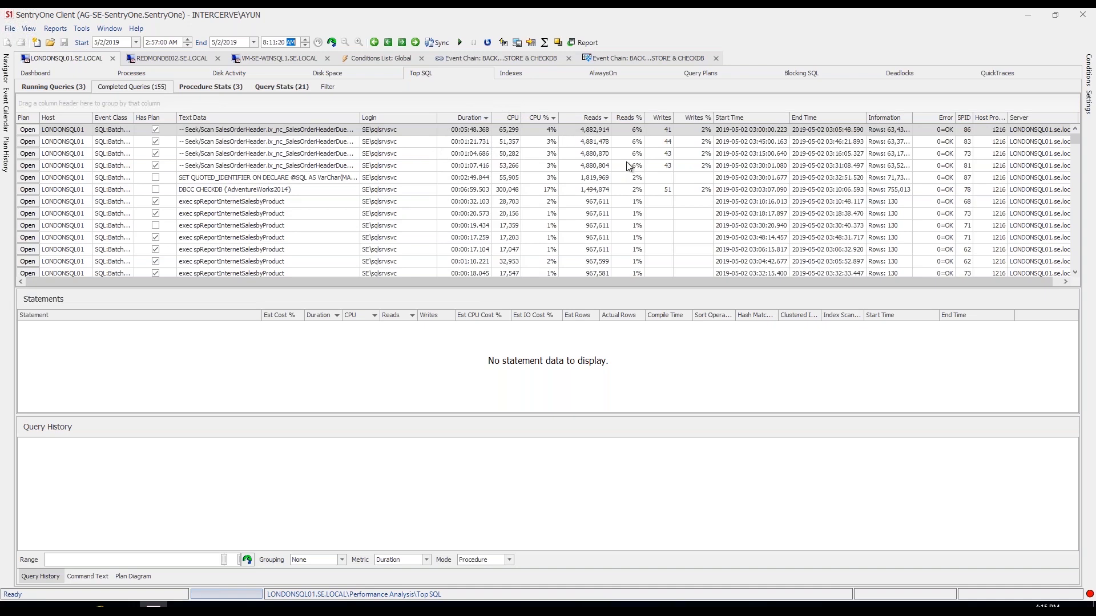
mouse_move(240, 255)
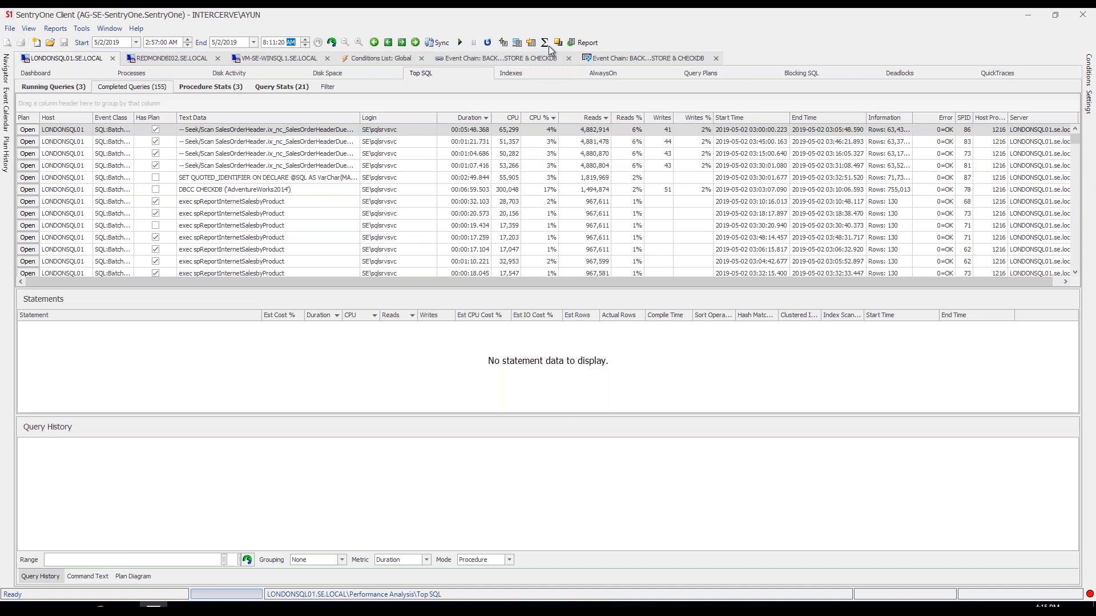
mouse_move(544, 43)
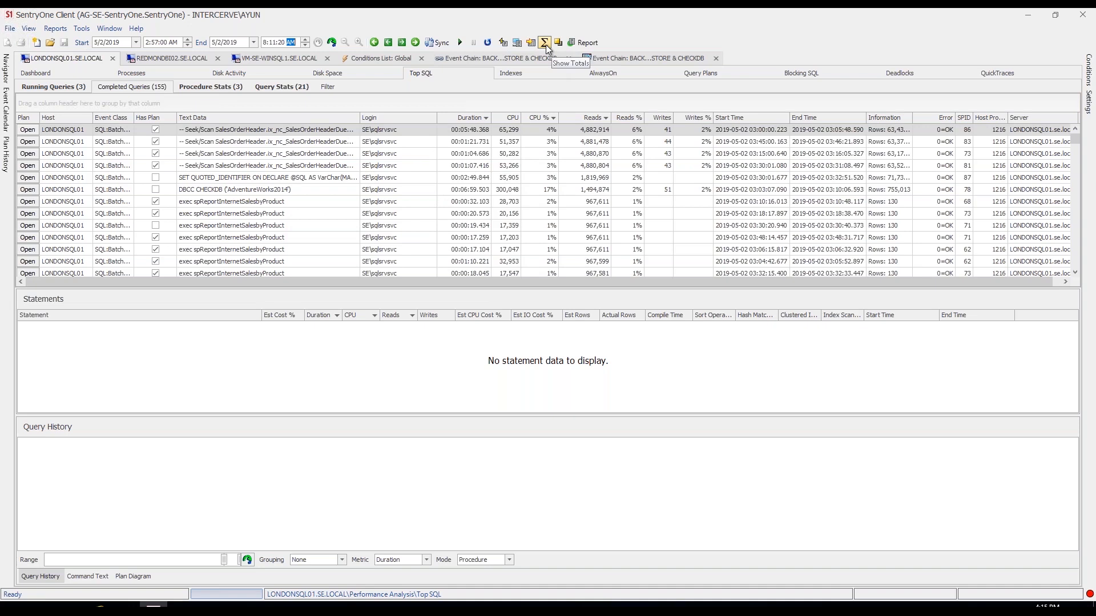
Show Top SQL totals, ranking spReportInternetSalesbyProduct first with 26 executions
left_click(544, 43)
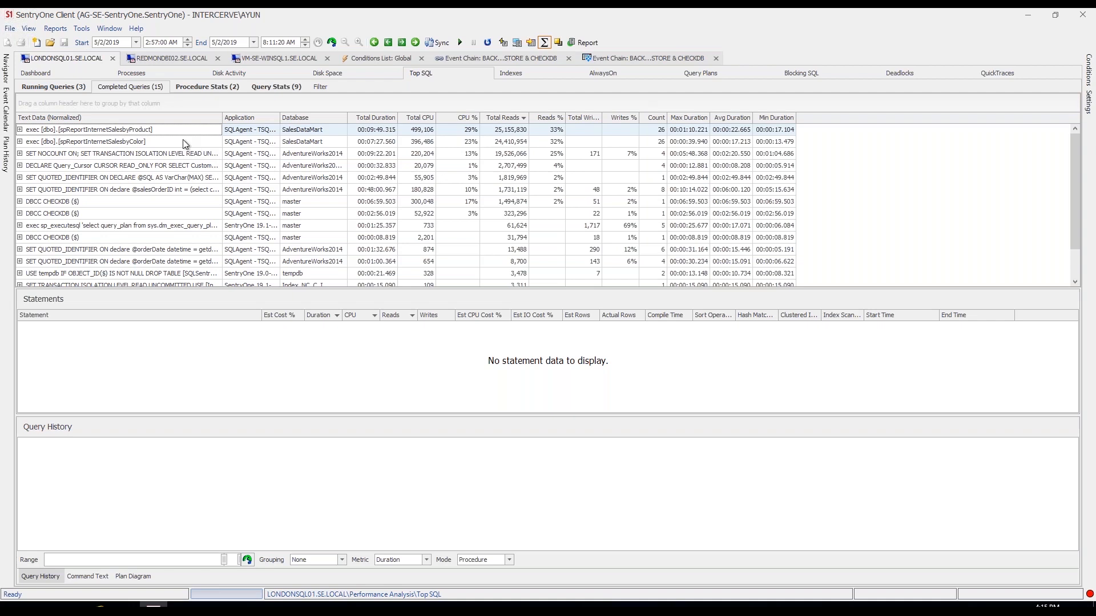
mouse_move(564, 134)
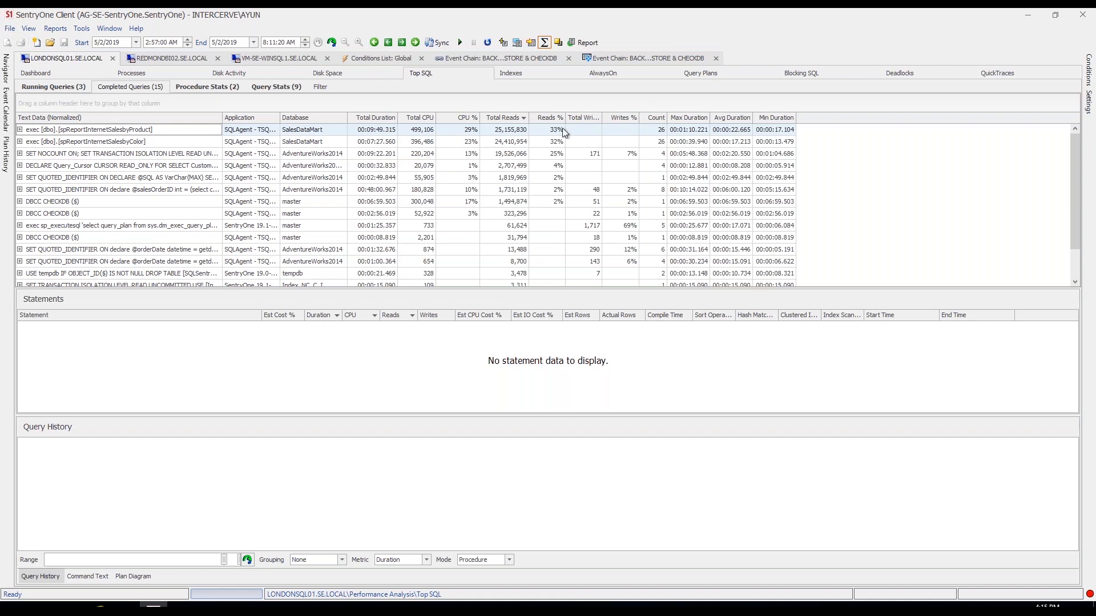
mouse_move(657, 152)
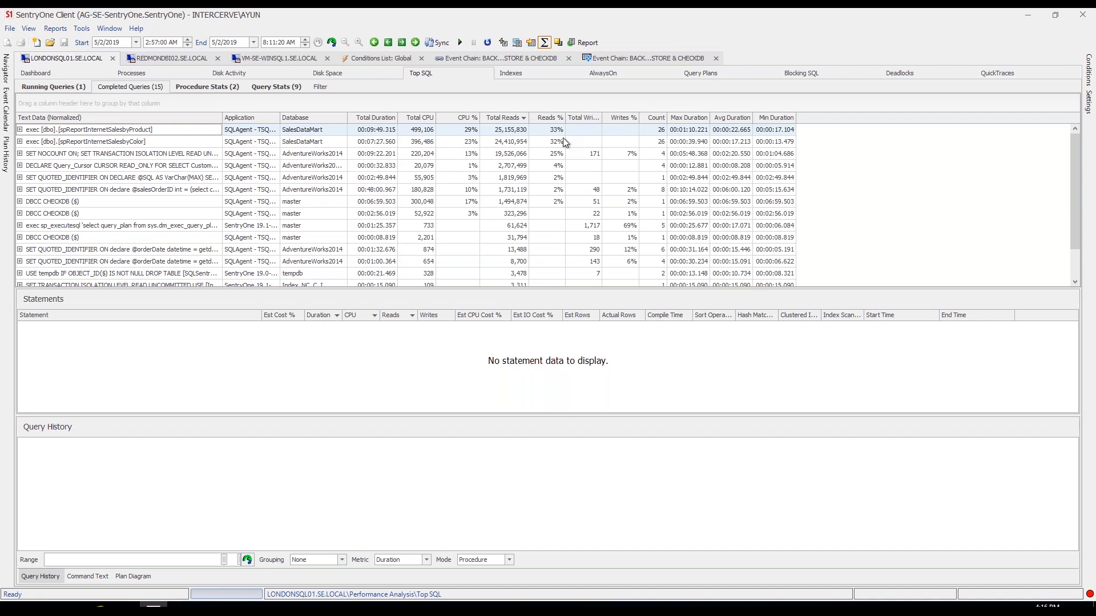
mouse_move(301, 150)
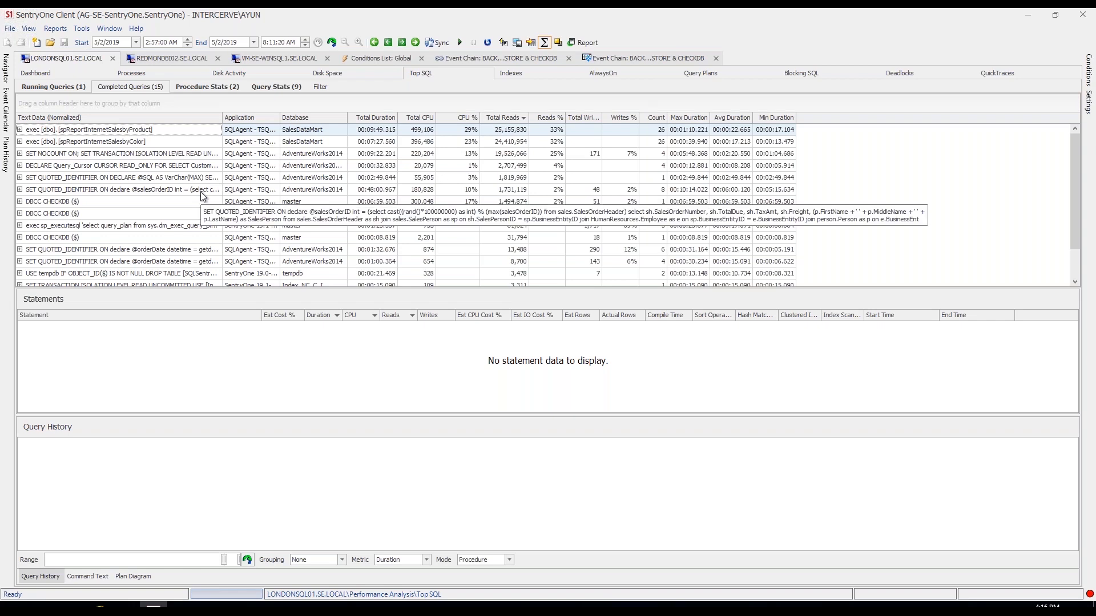
Load history and statements for the eight-run and single-run AdventureWorks2014 queries
left_click(119, 190)
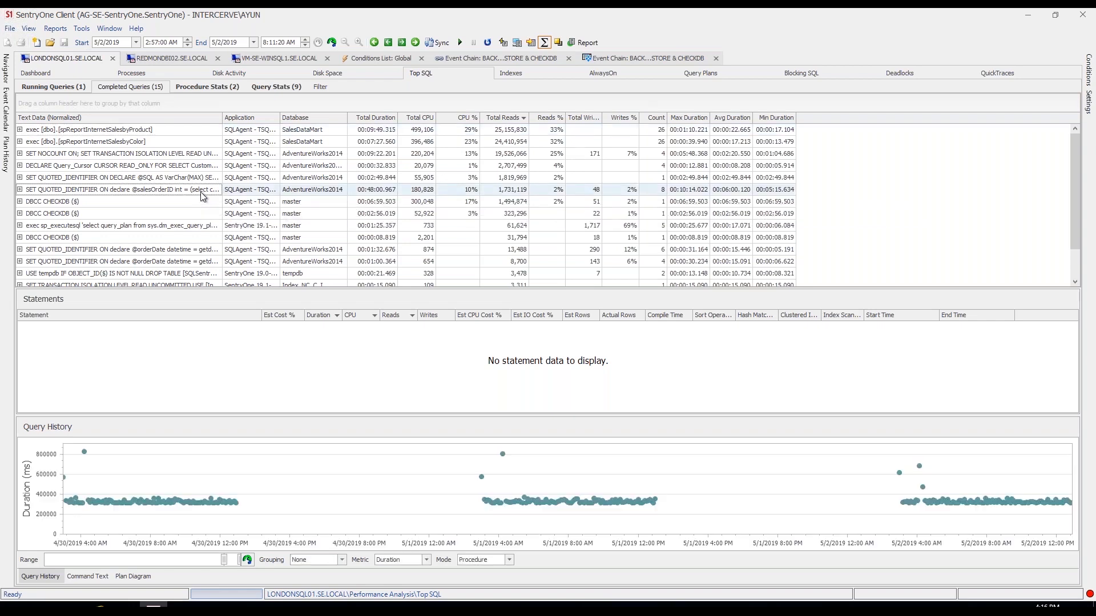
left_click(119, 177)
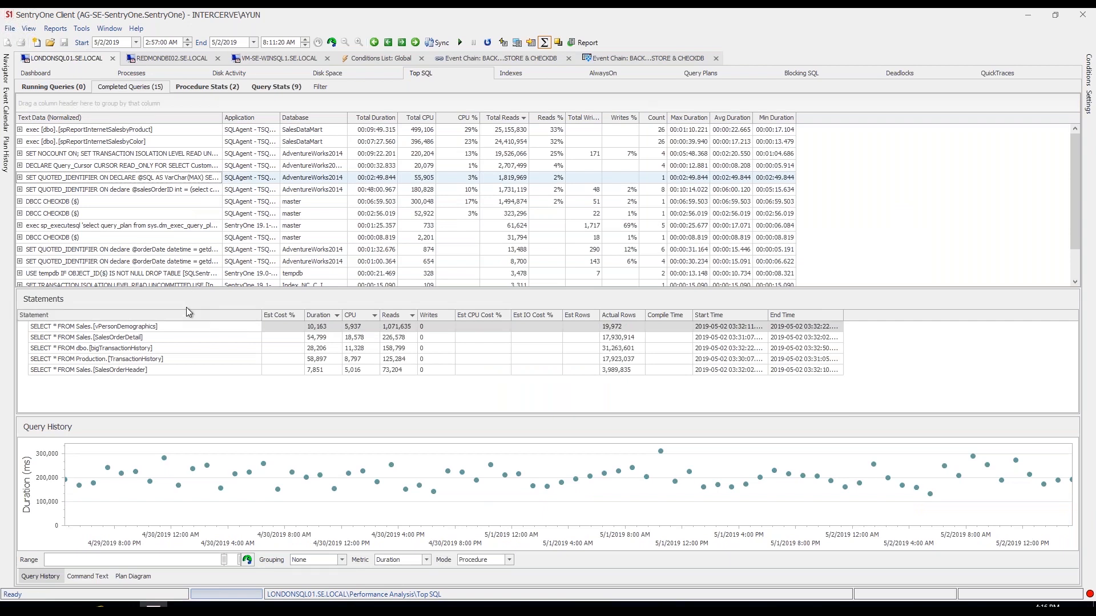
mouse_move(177, 390)
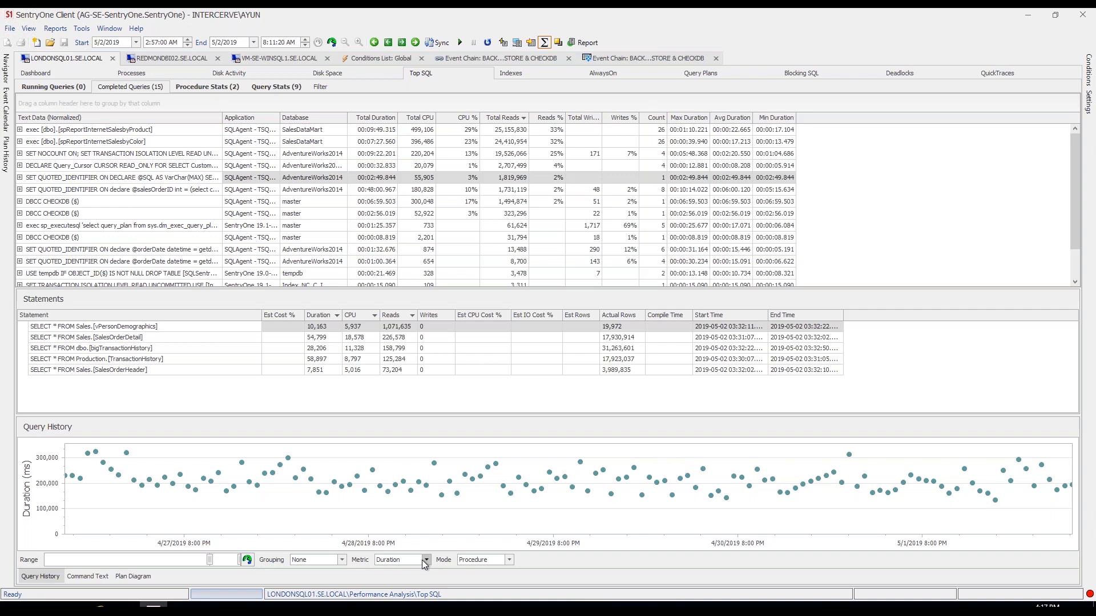
left_click(424, 559)
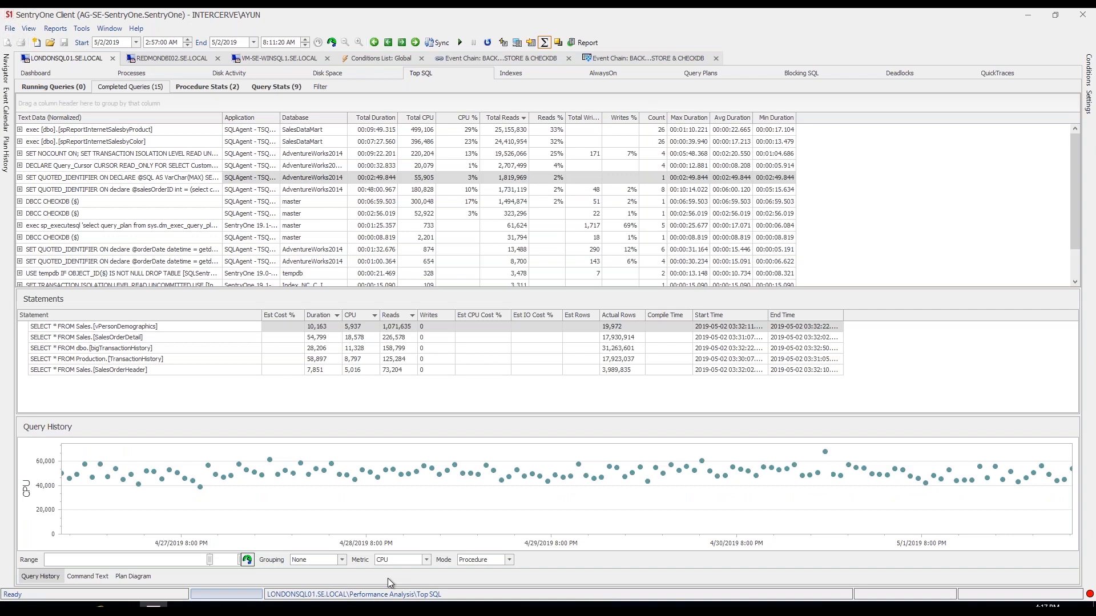
left_click(425, 560)
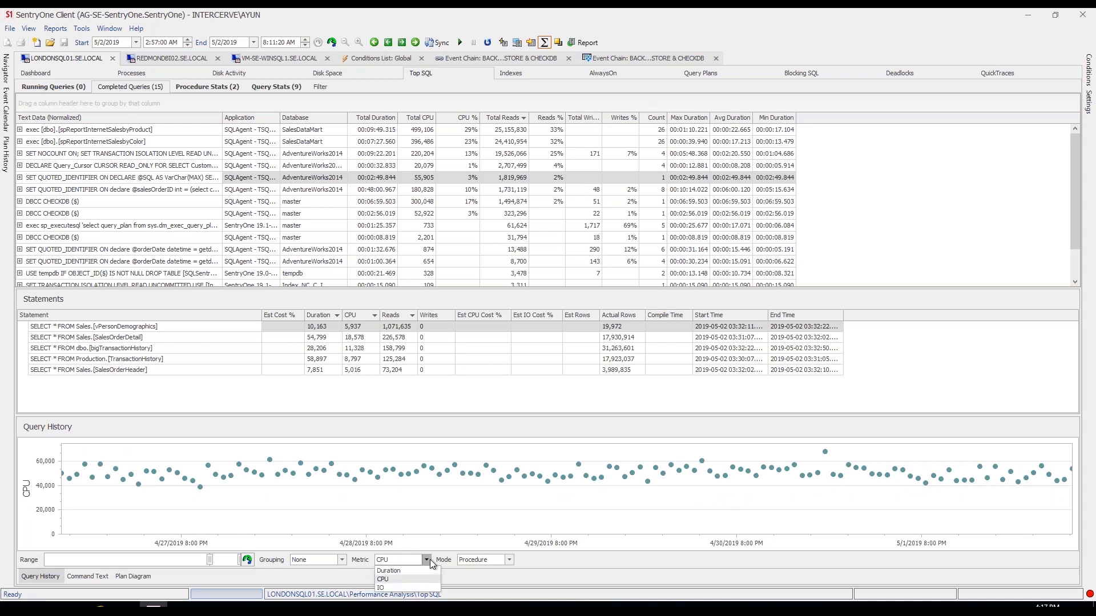
left_click(379, 587)
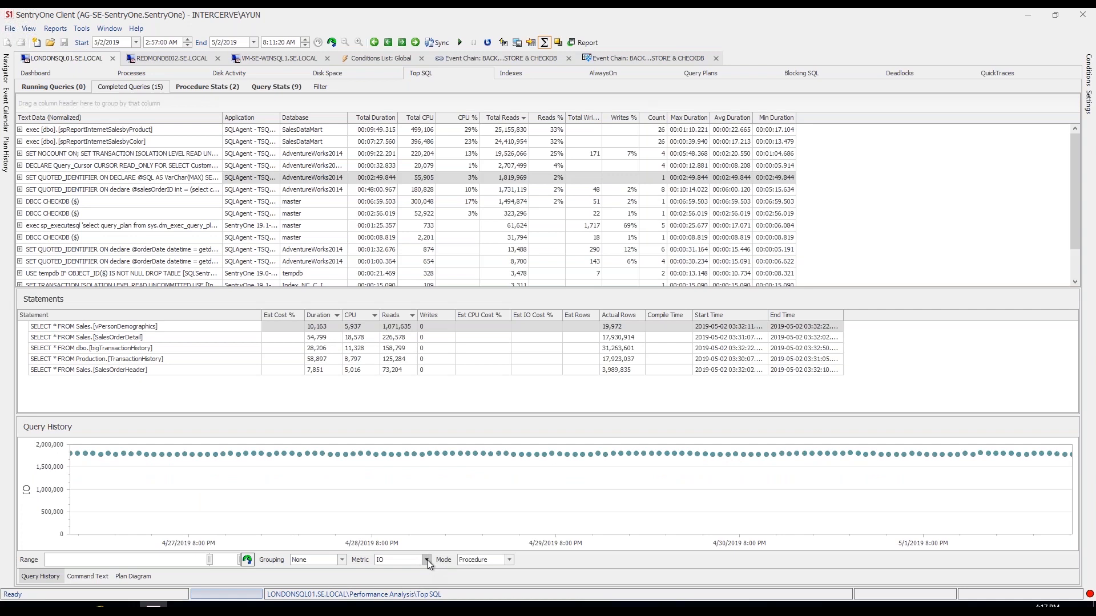
left_click(399, 559)
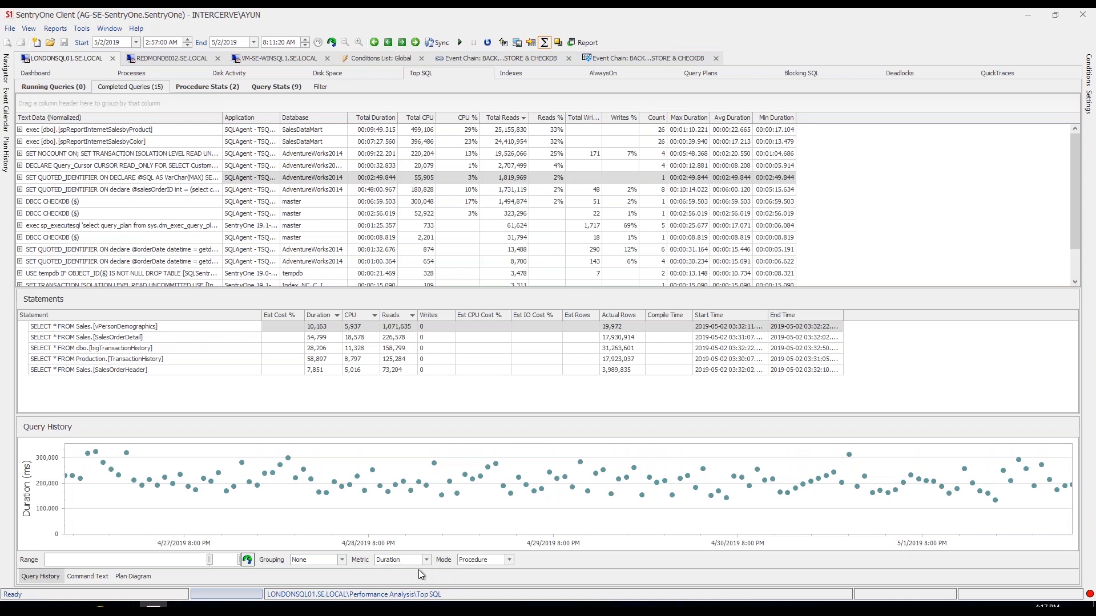
mouse_move(566, 585)
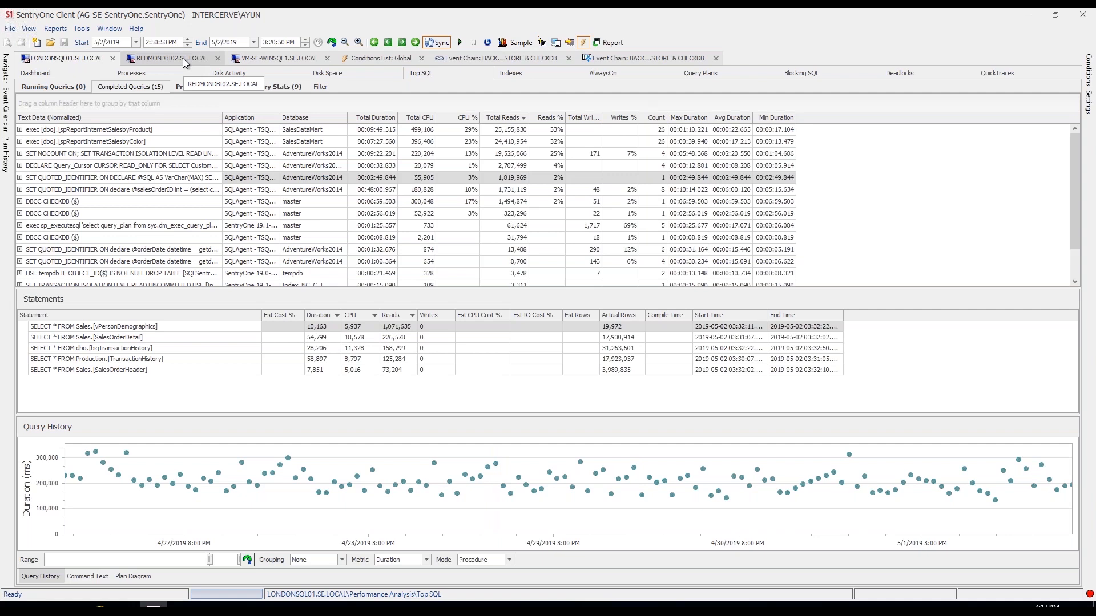
Review the REDMONDBI02.SE.LOCAL dashboard's CPU and SSAS charts, then view its Top Commands
left_click(168, 58)
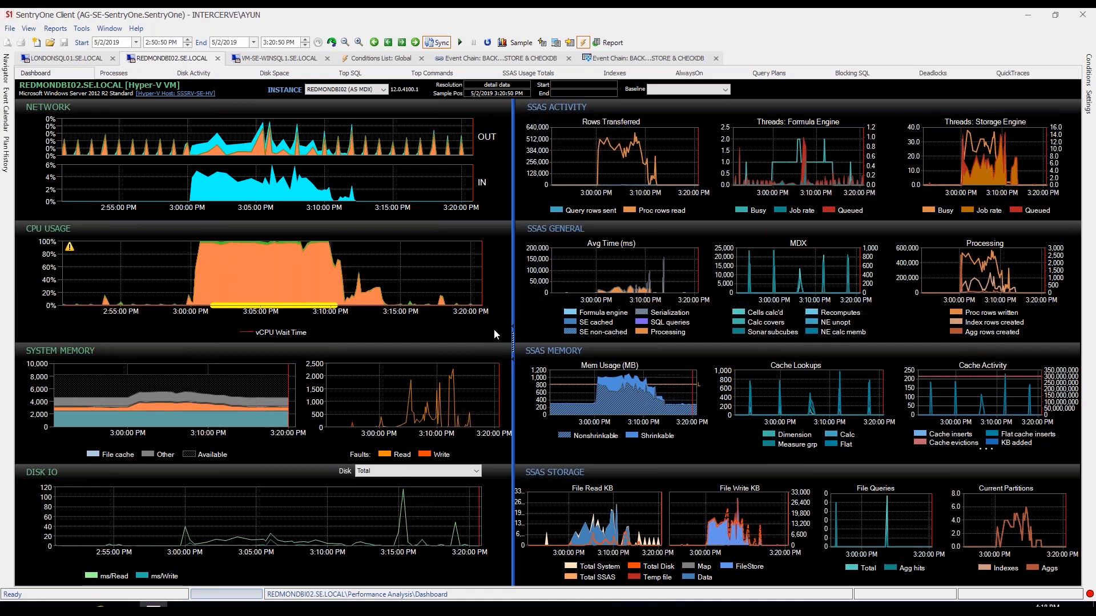
mouse_move(553, 334)
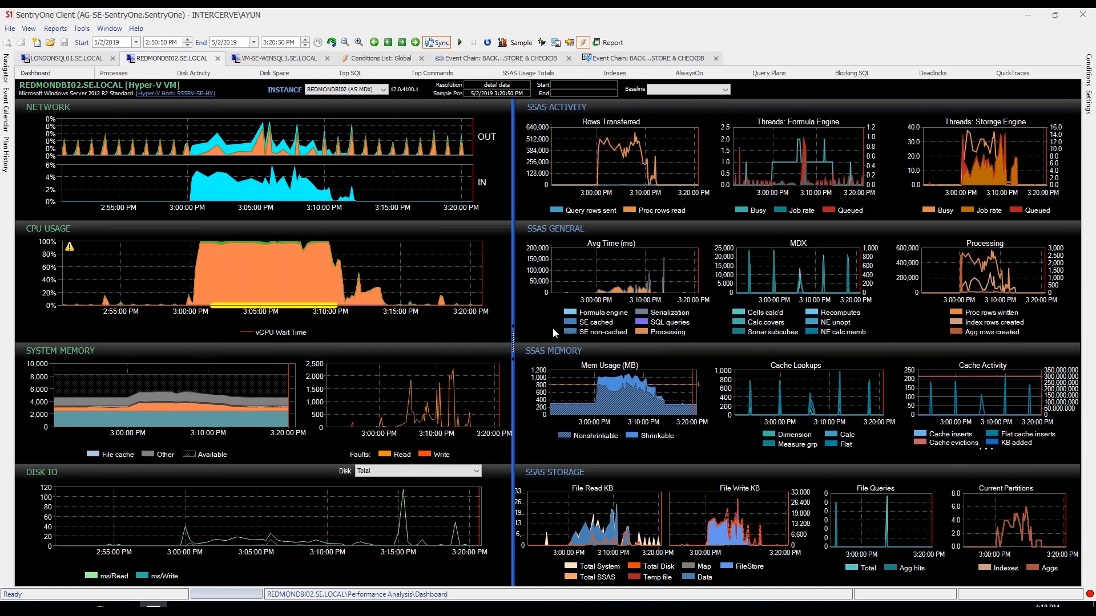
mouse_move(667, 350)
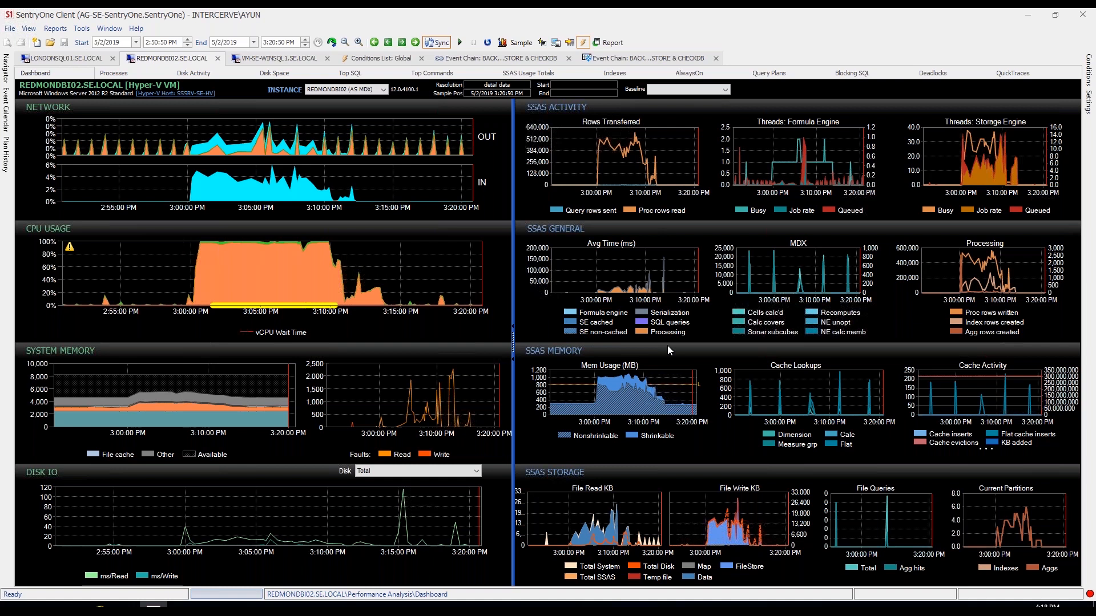
mouse_move(536, 335)
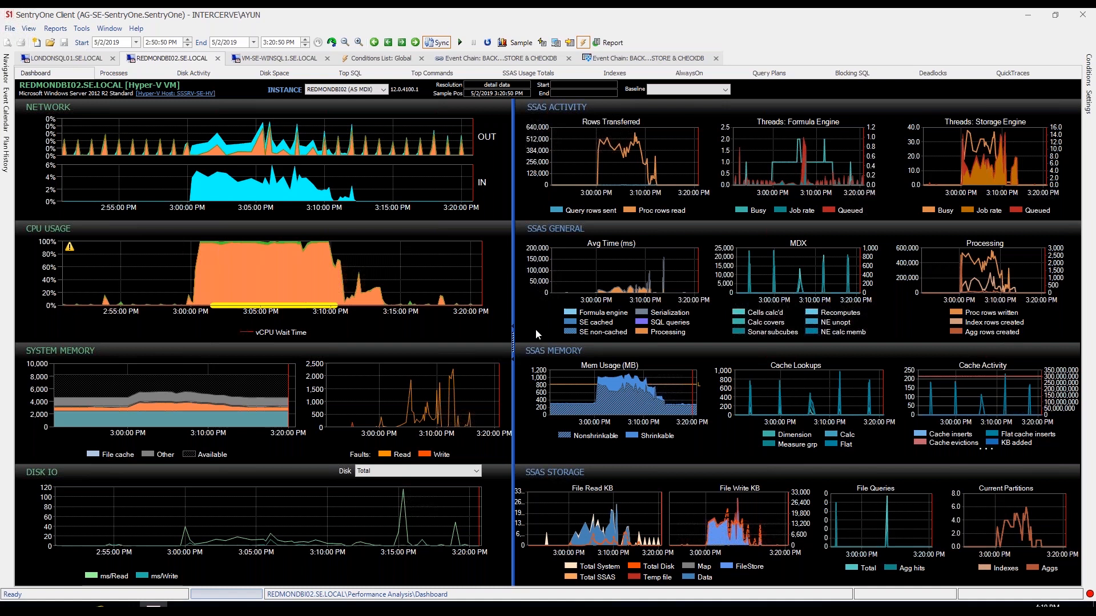
mouse_move(566, 272)
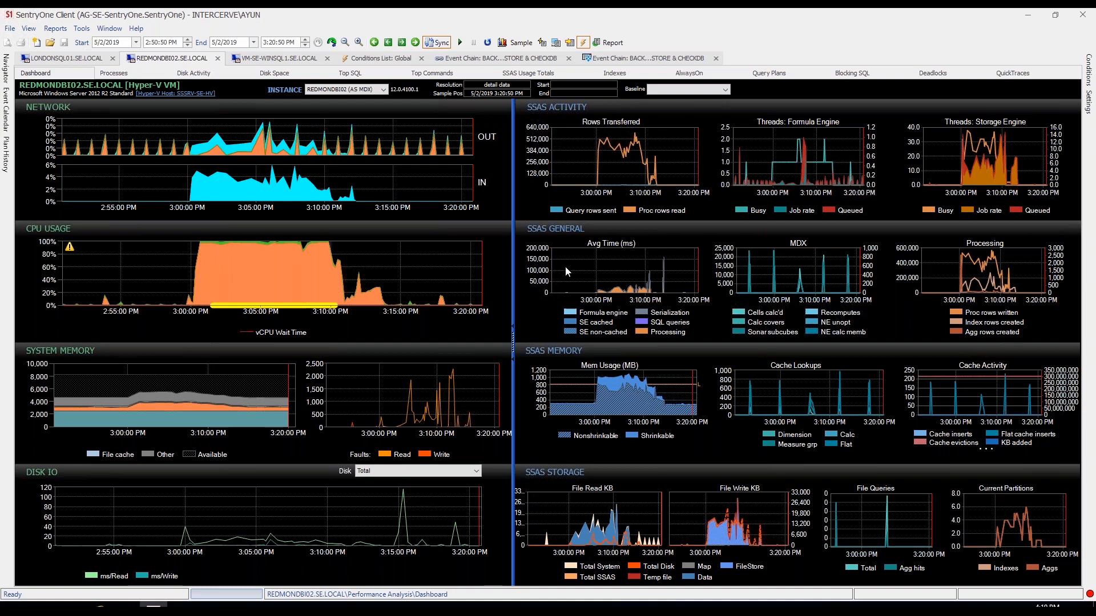
mouse_move(548, 220)
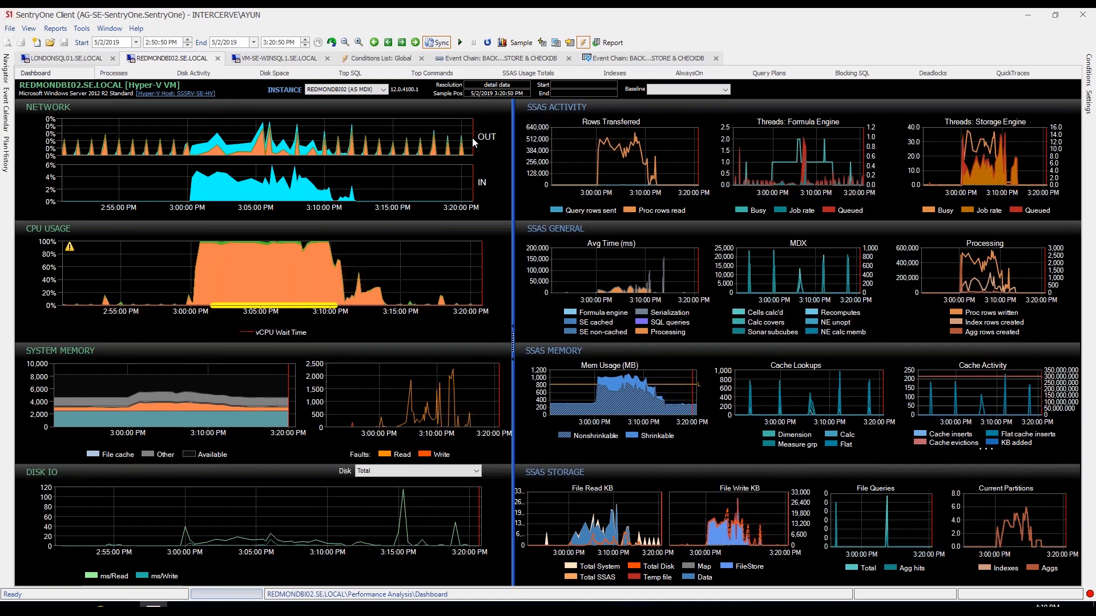
left_click(431, 73)
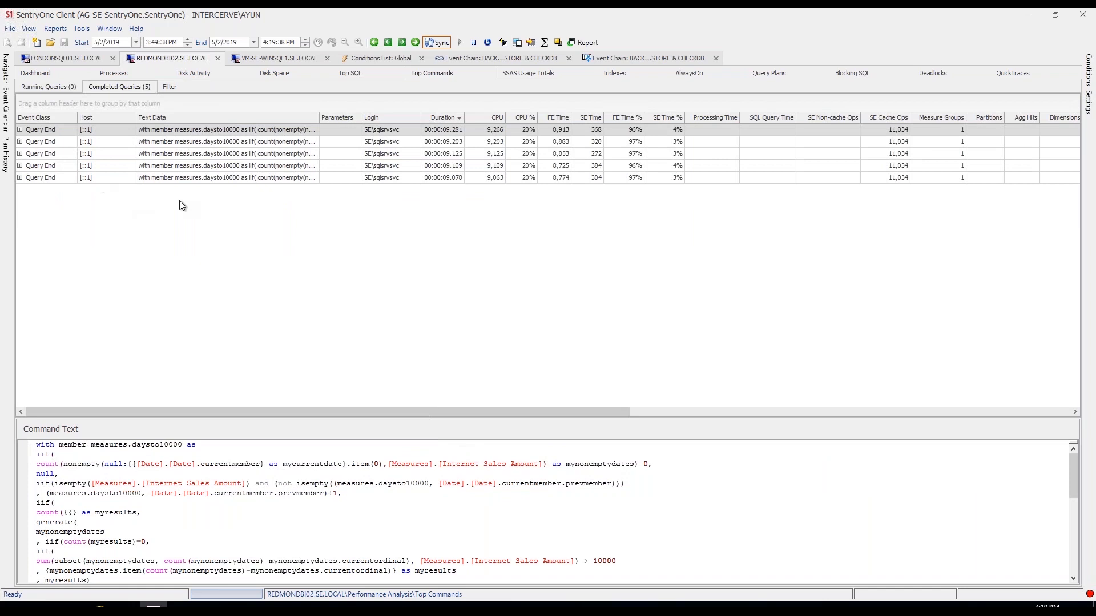
Expand two completed queries' cube details and reload the list for a wider range
left_click(20, 141)
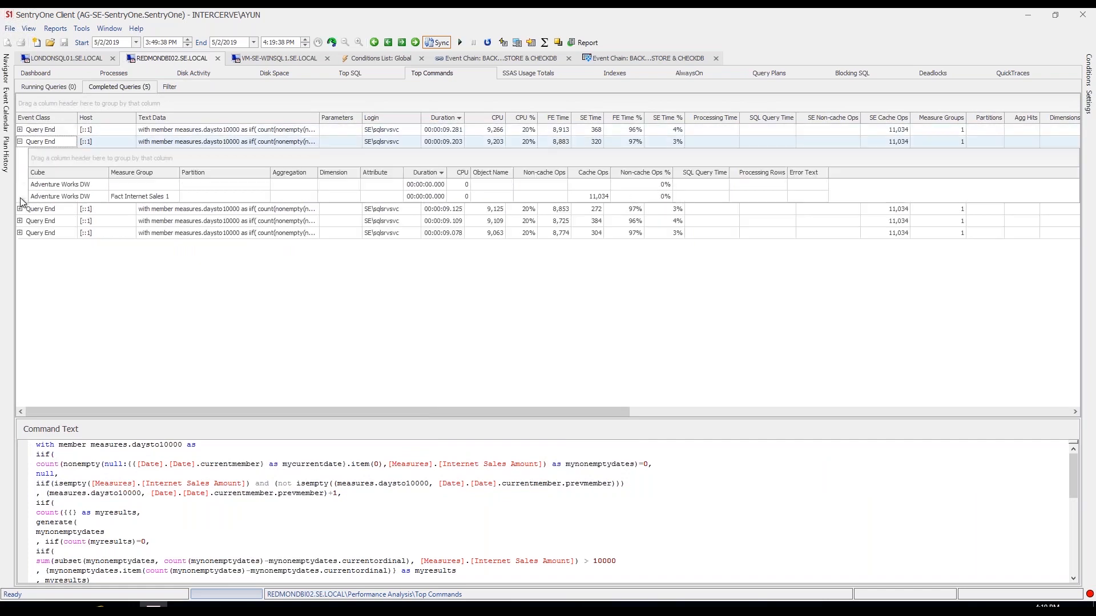
left_click(19, 208)
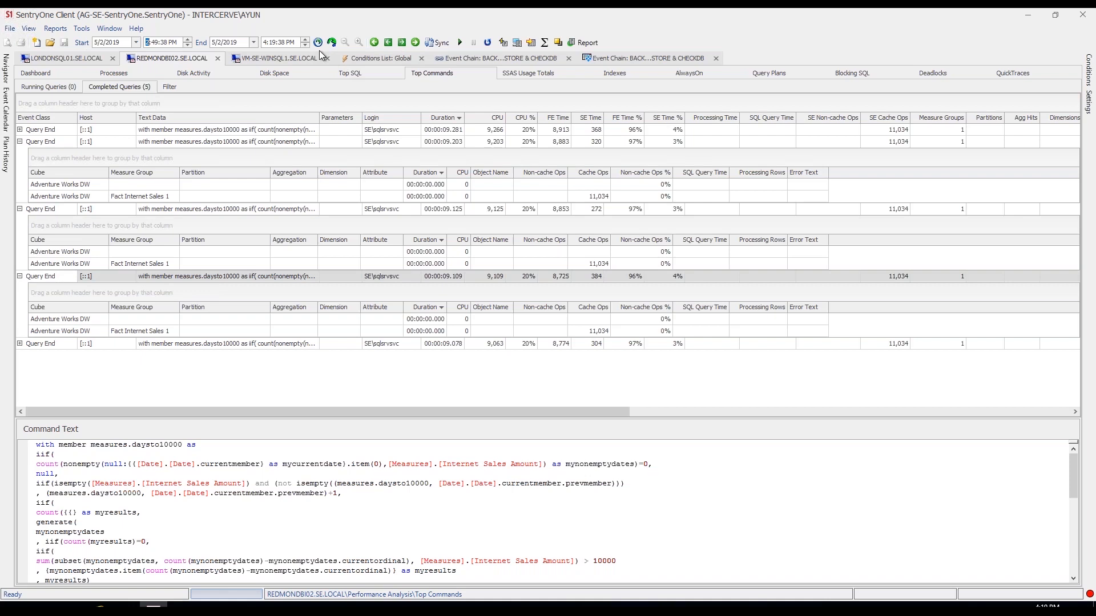
left_click(332, 42)
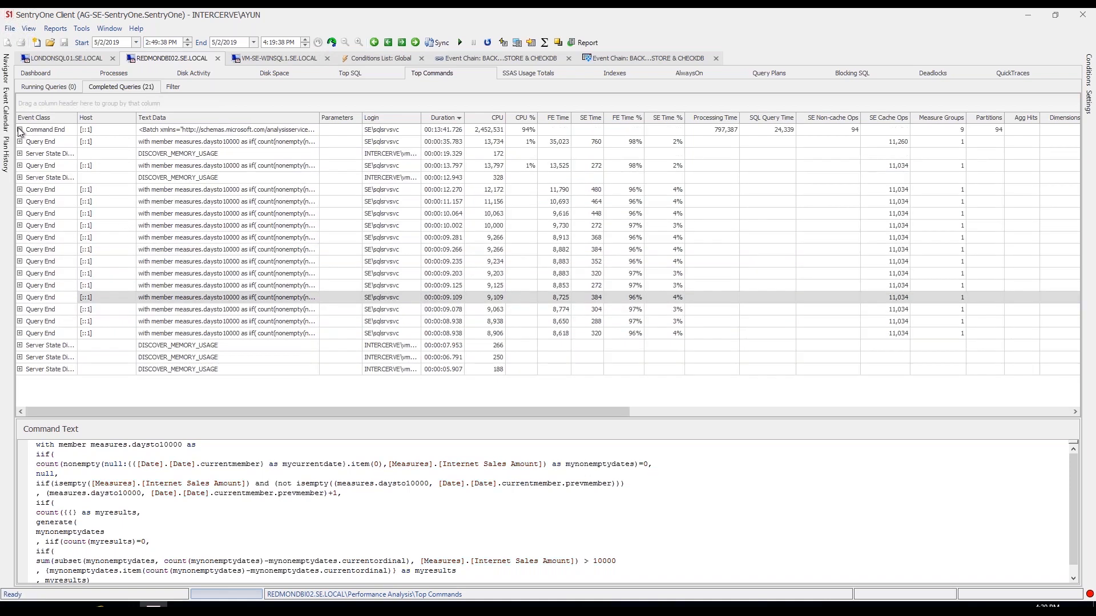
Expand the 13-minute processing command to list its Adventure Works DW partitions
left_click(19, 130)
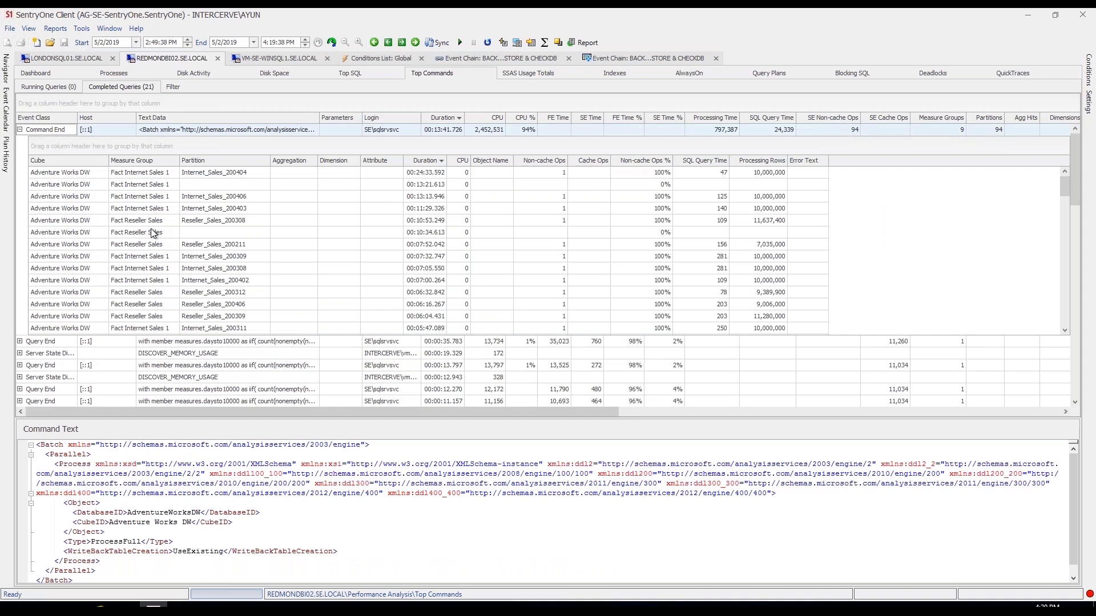
mouse_move(203, 249)
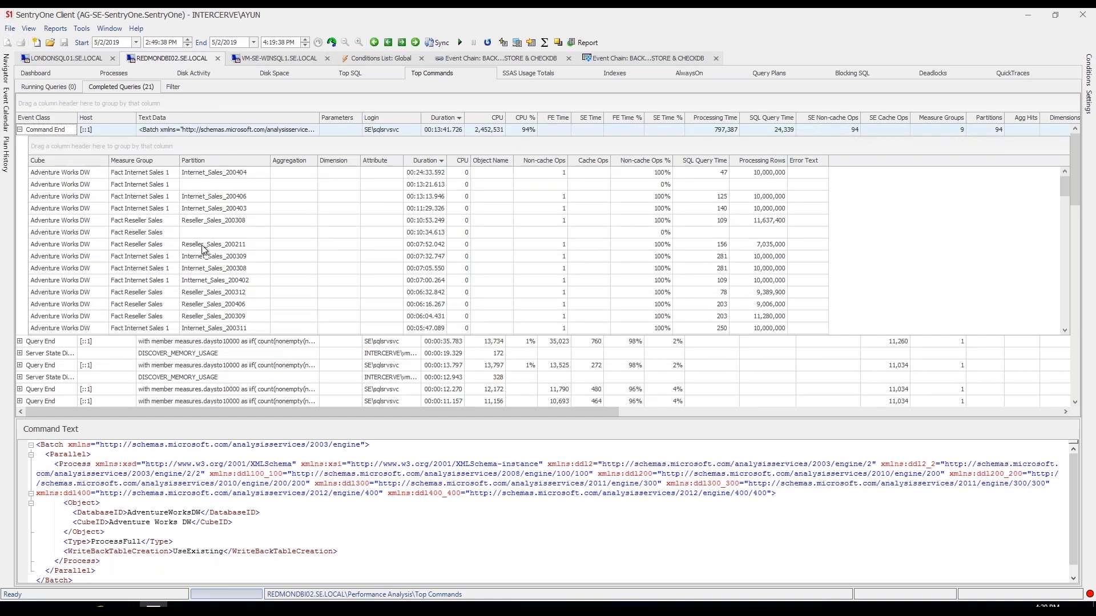
mouse_move(681, 250)
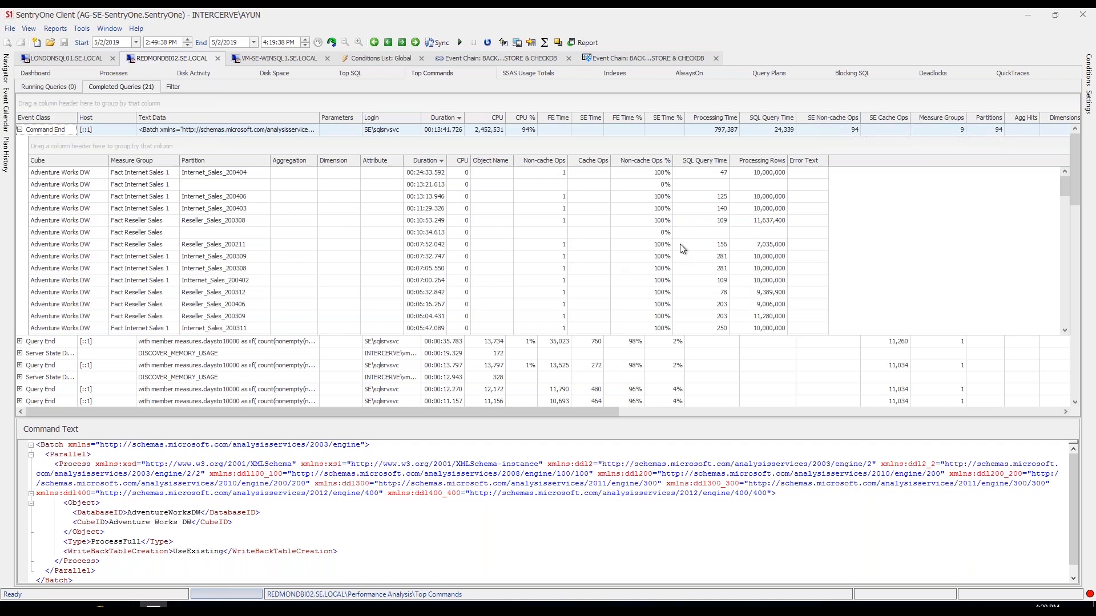
mouse_move(452, 245)
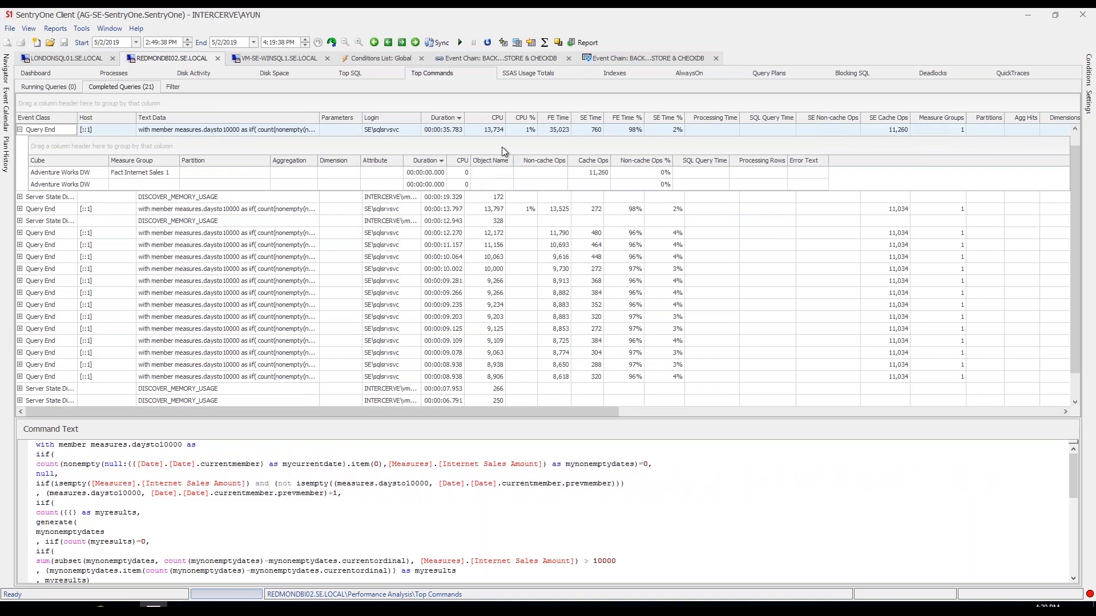
mouse_move(554, 223)
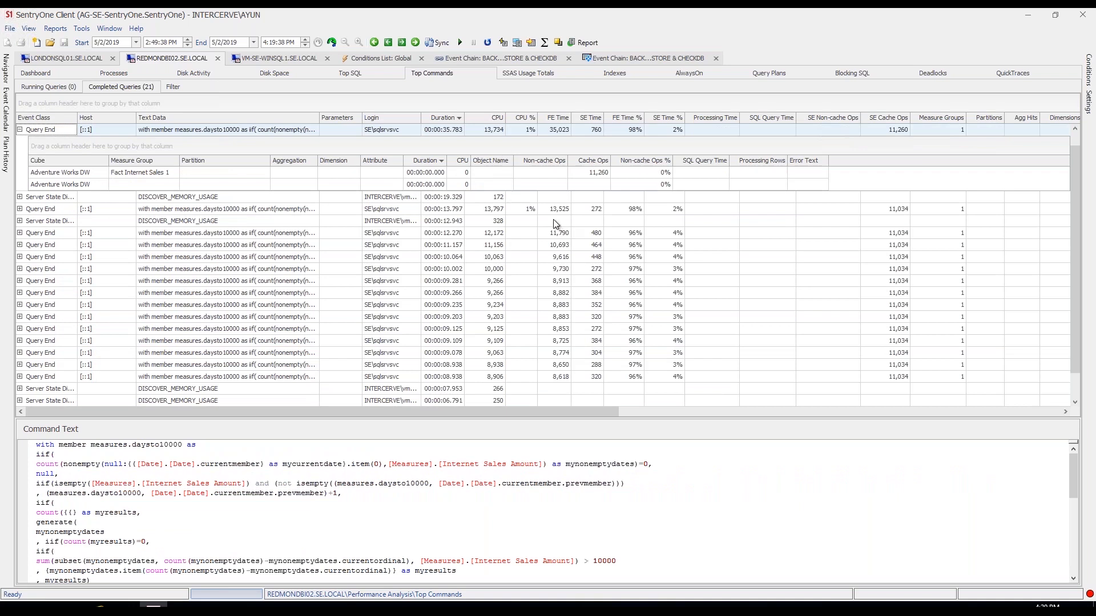
mouse_move(557, 138)
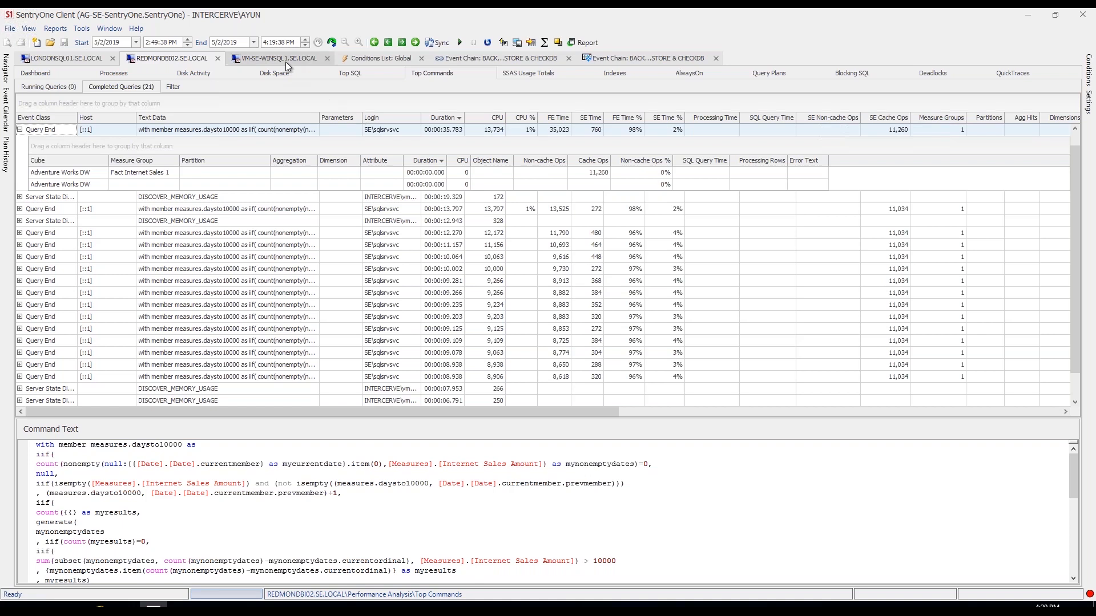
Show the VM-SE-WINSQL1.SE.LOCAL dashboard with network, CPU, memory, wait and IO charts
left_click(35, 73)
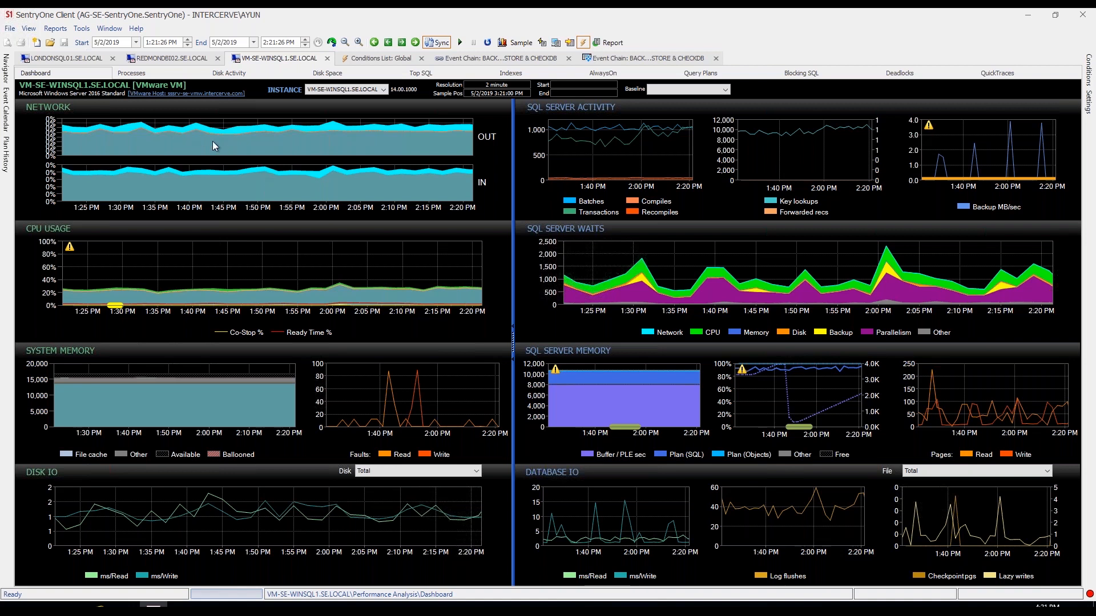
mouse_move(158, 103)
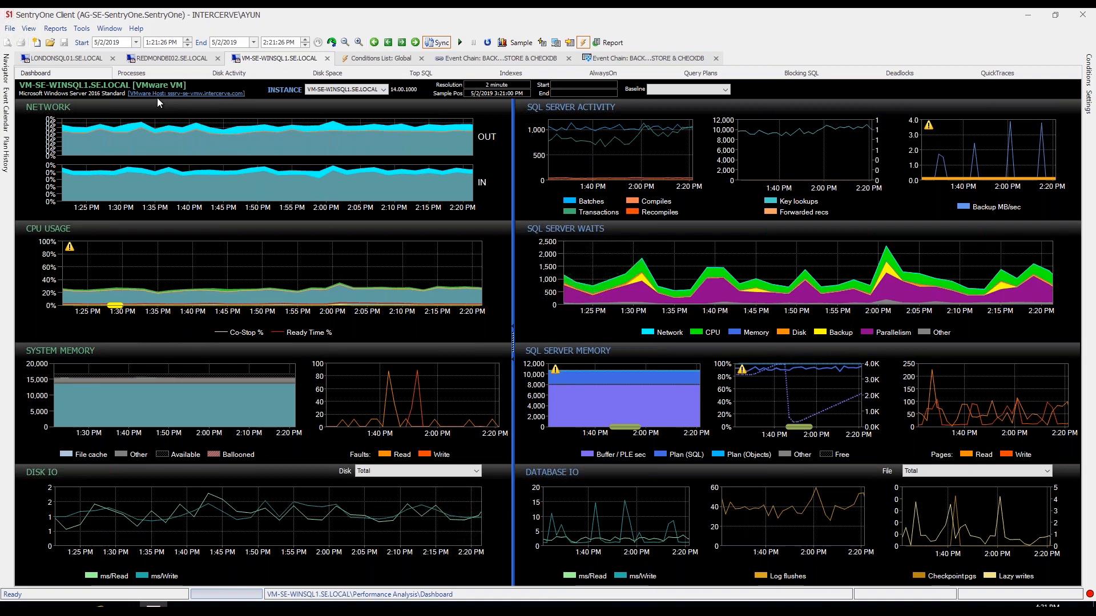
mouse_move(166, 97)
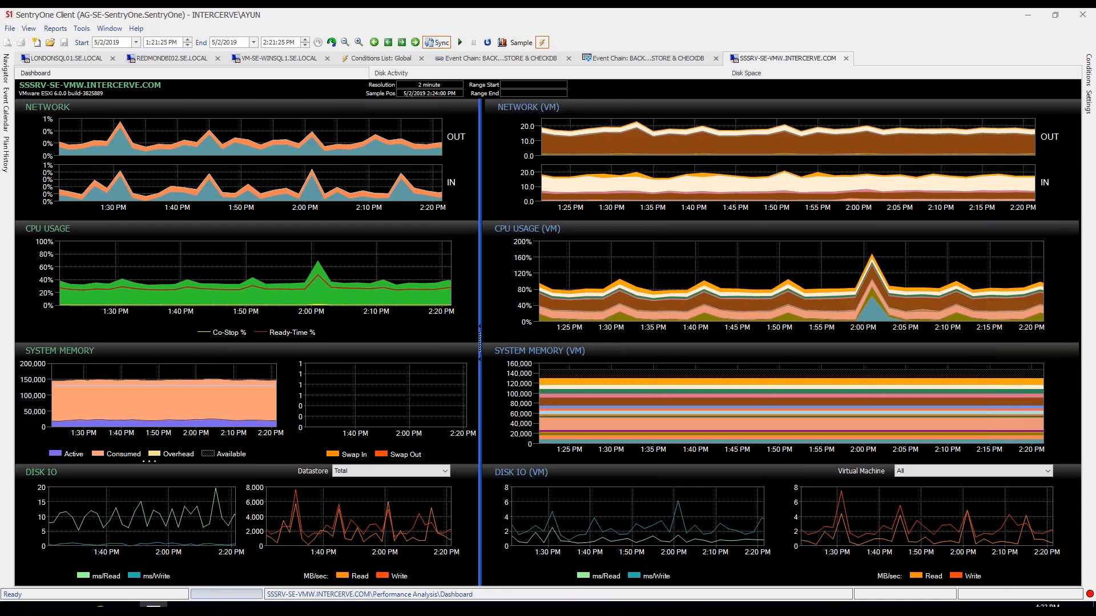
mouse_move(631, 305)
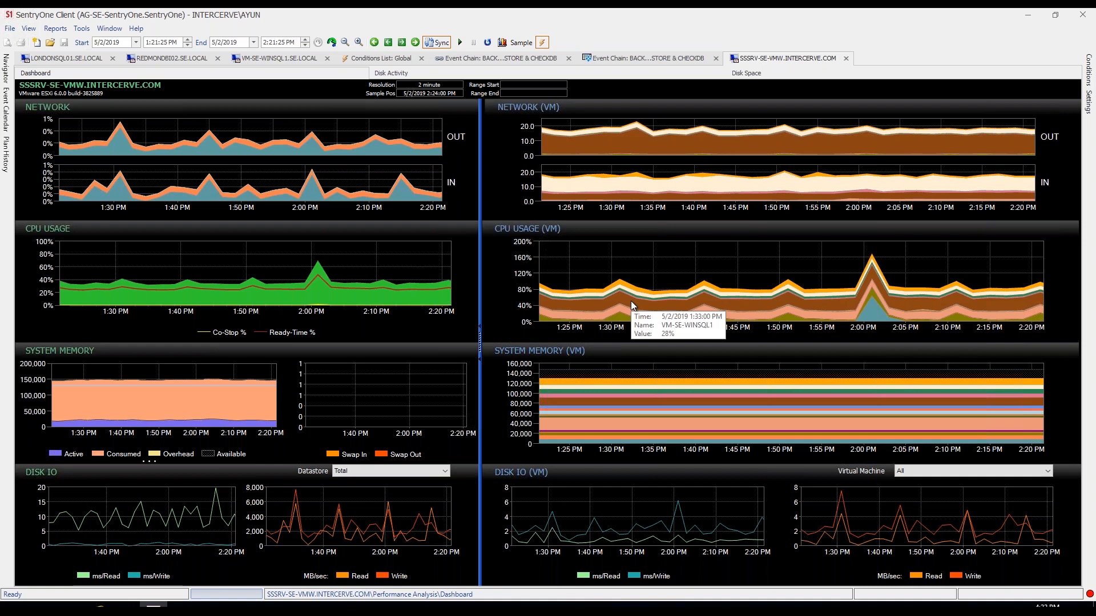
mouse_move(629, 314)
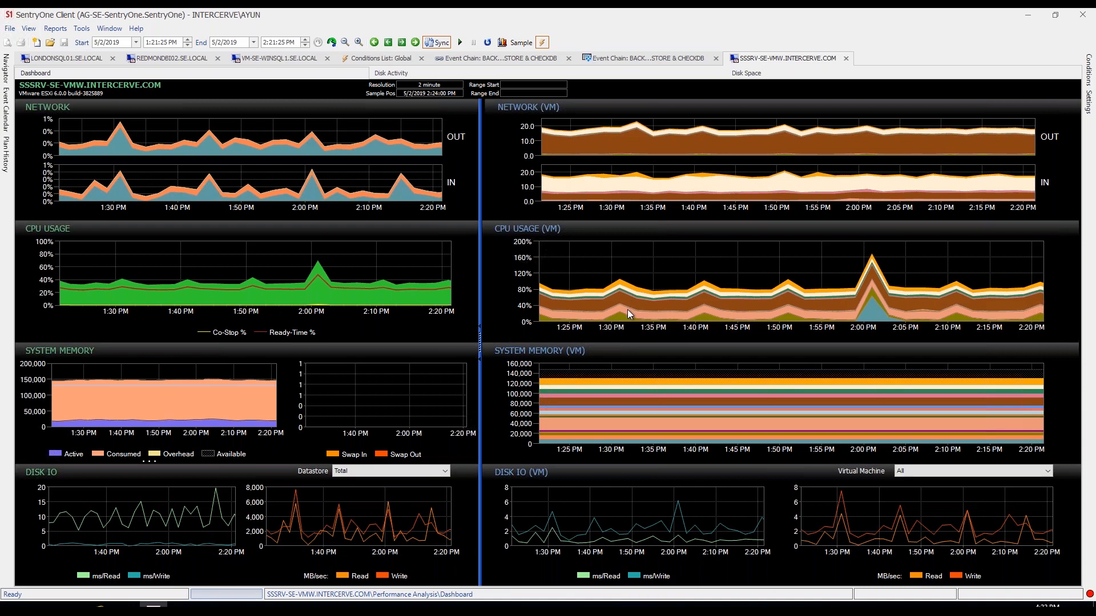
mouse_move(629, 314)
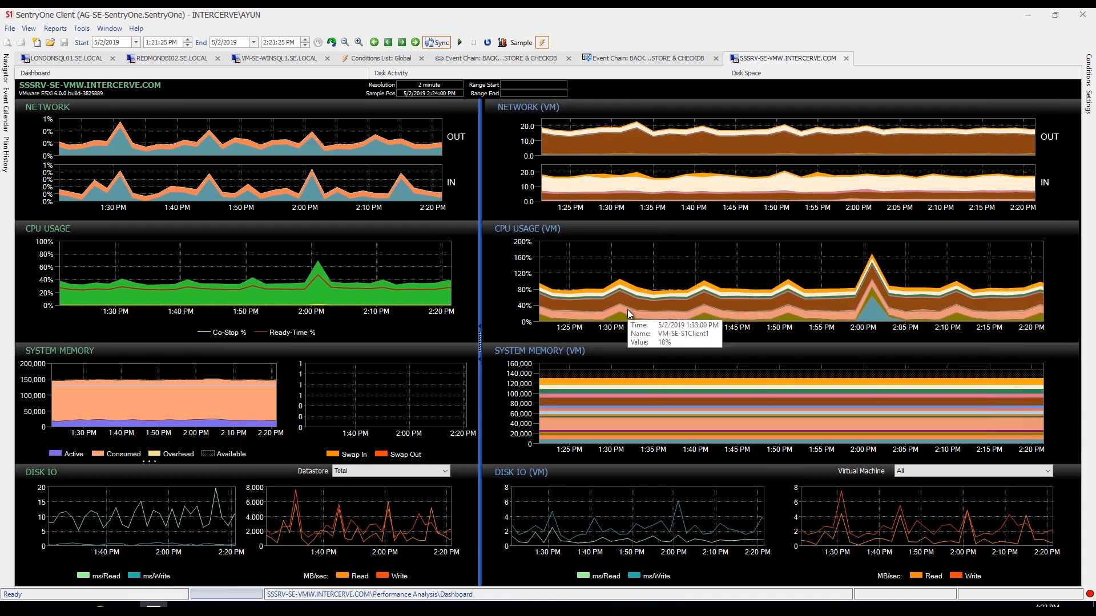
mouse_move(899, 321)
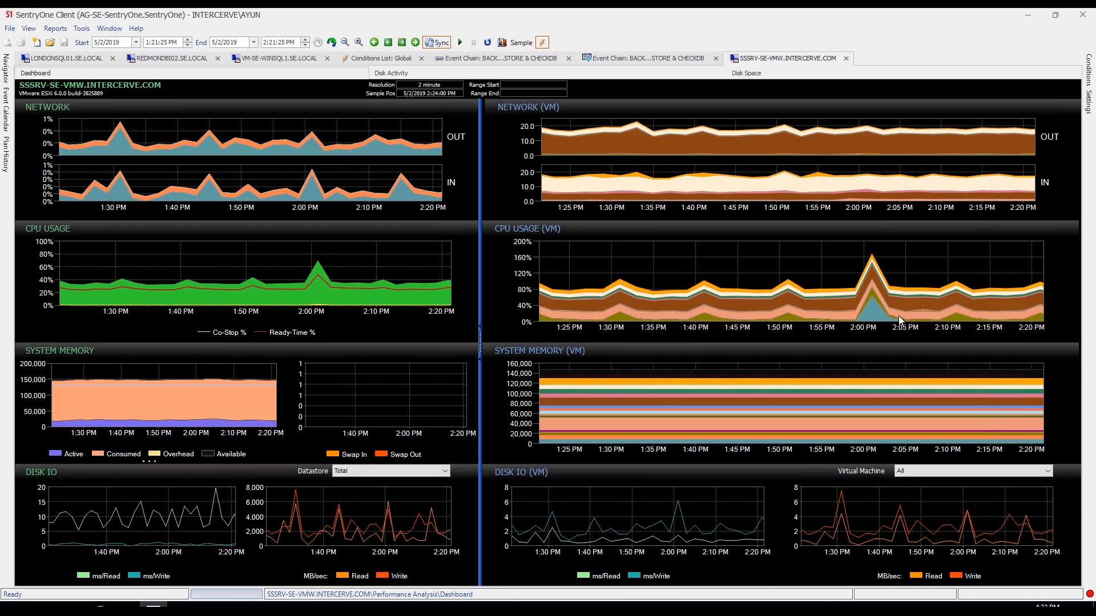
mouse_move(876, 317)
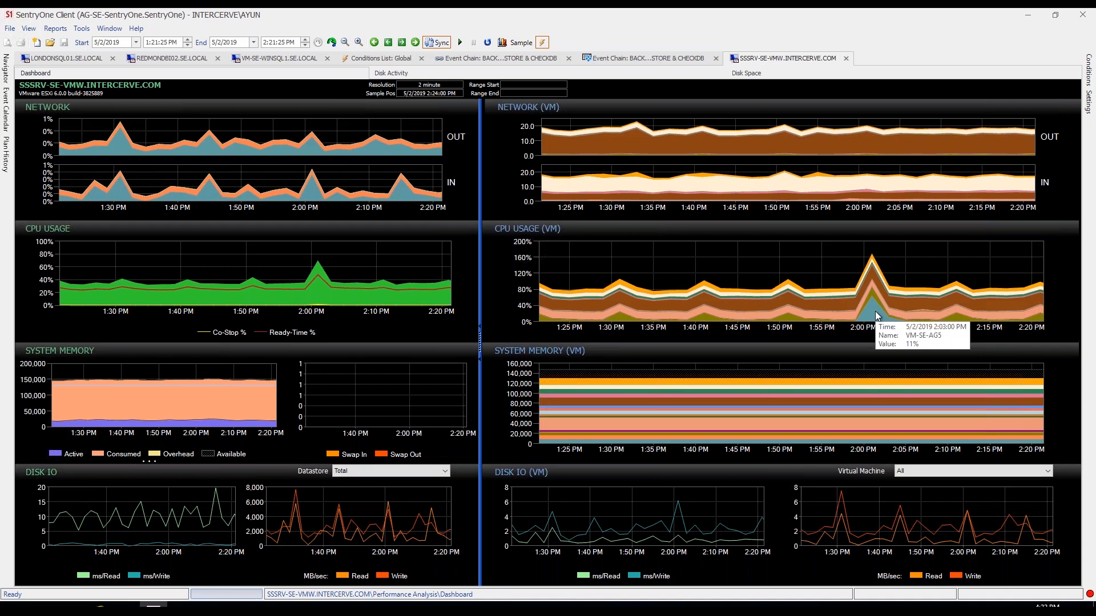
Show the Jump To options for VM-SE-AG5 at the 2:03 PM CPU spike
right_click(877, 316)
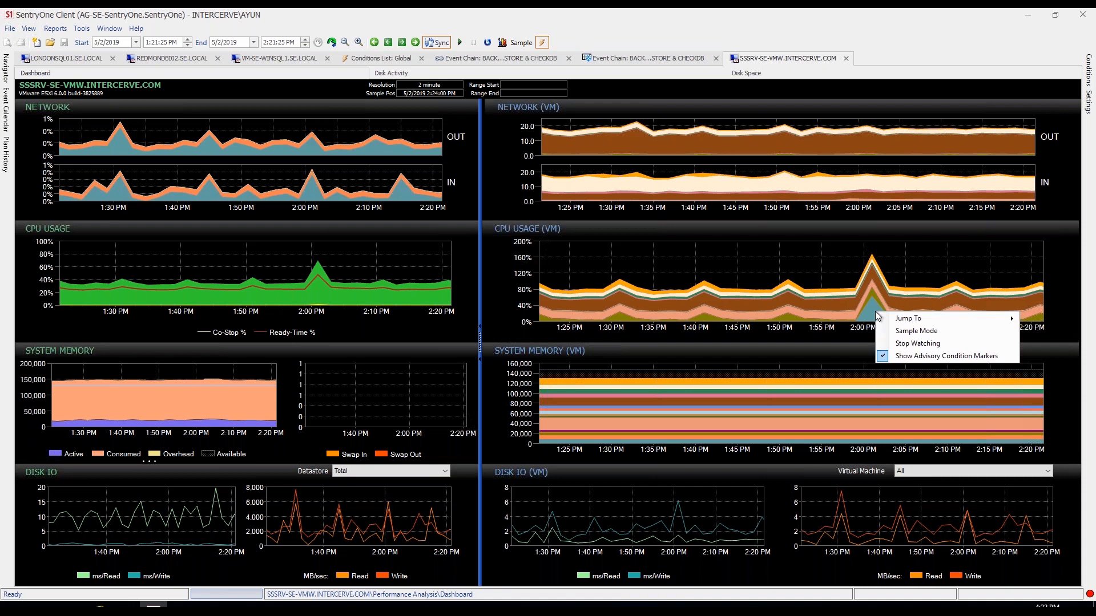
mouse_move(909, 319)
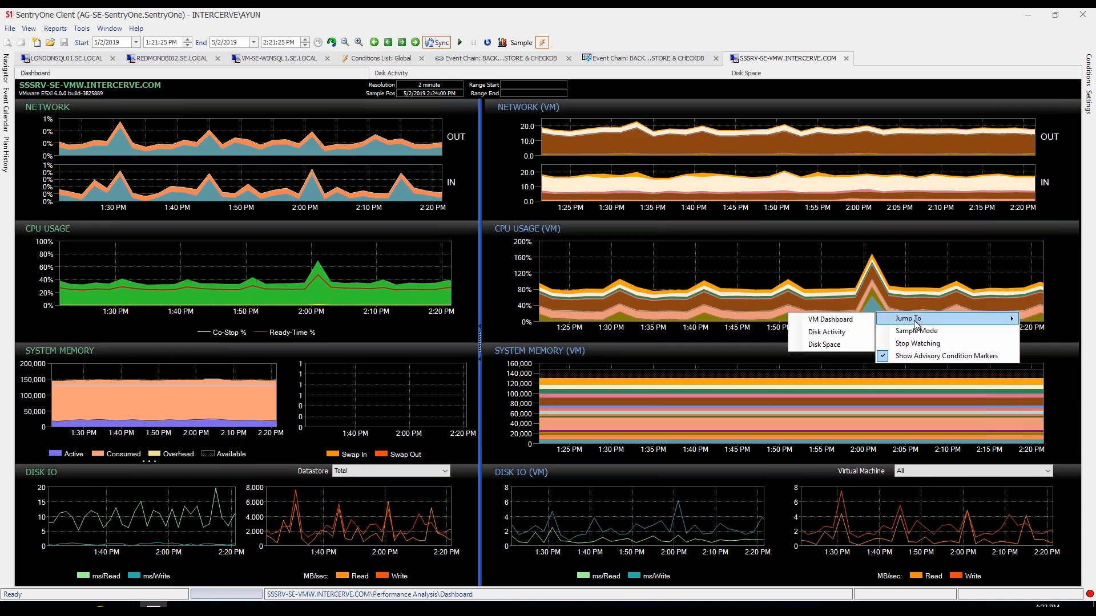
mouse_move(830, 320)
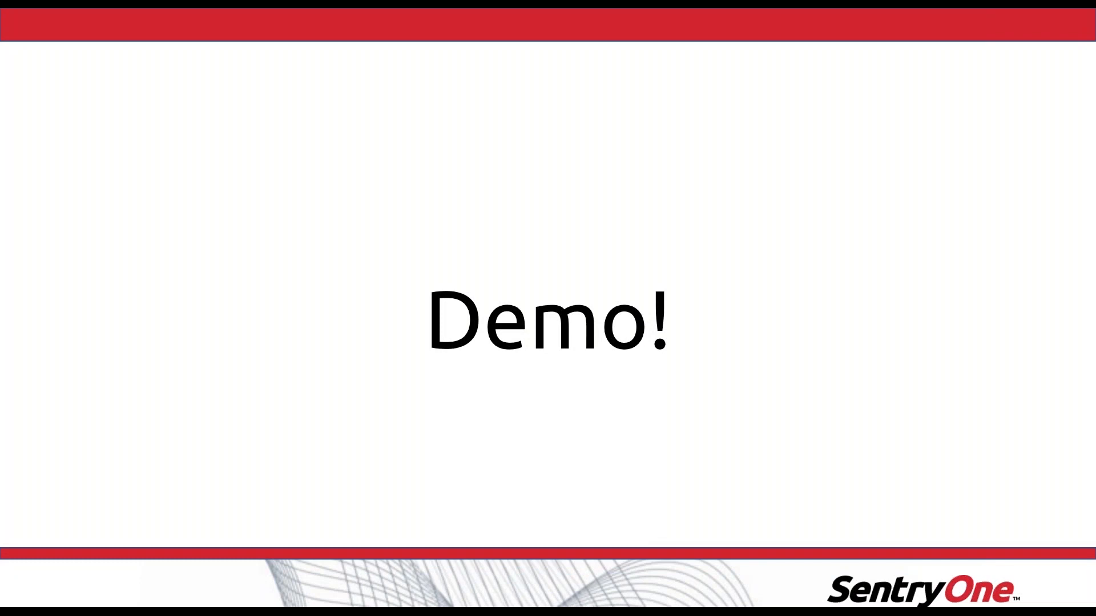
Advance the slideshow to the SentryOne Certified Training enrollment slide
key("Right")
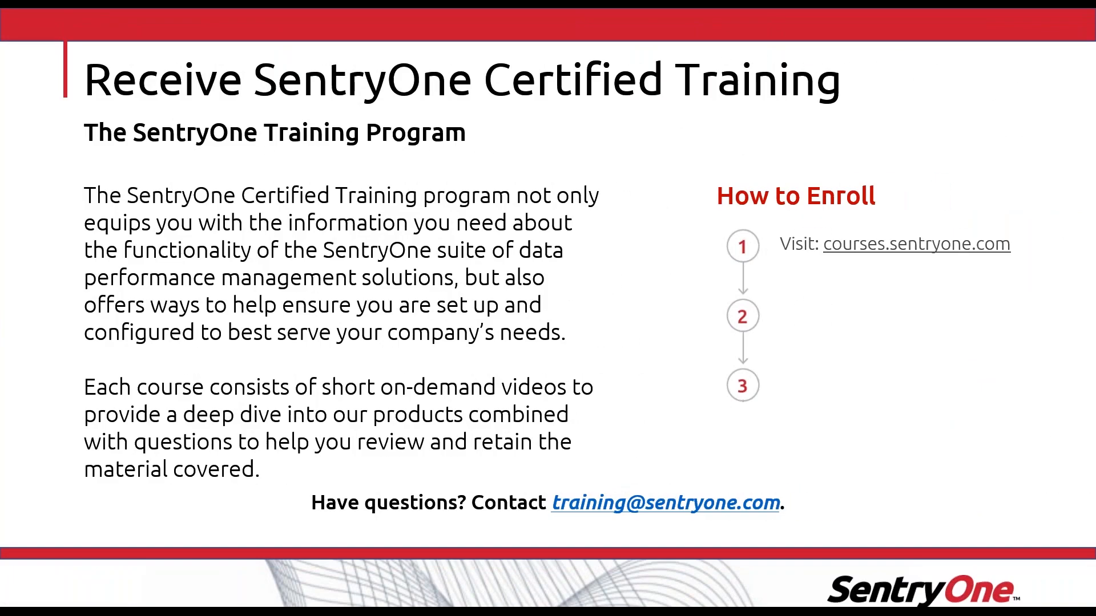